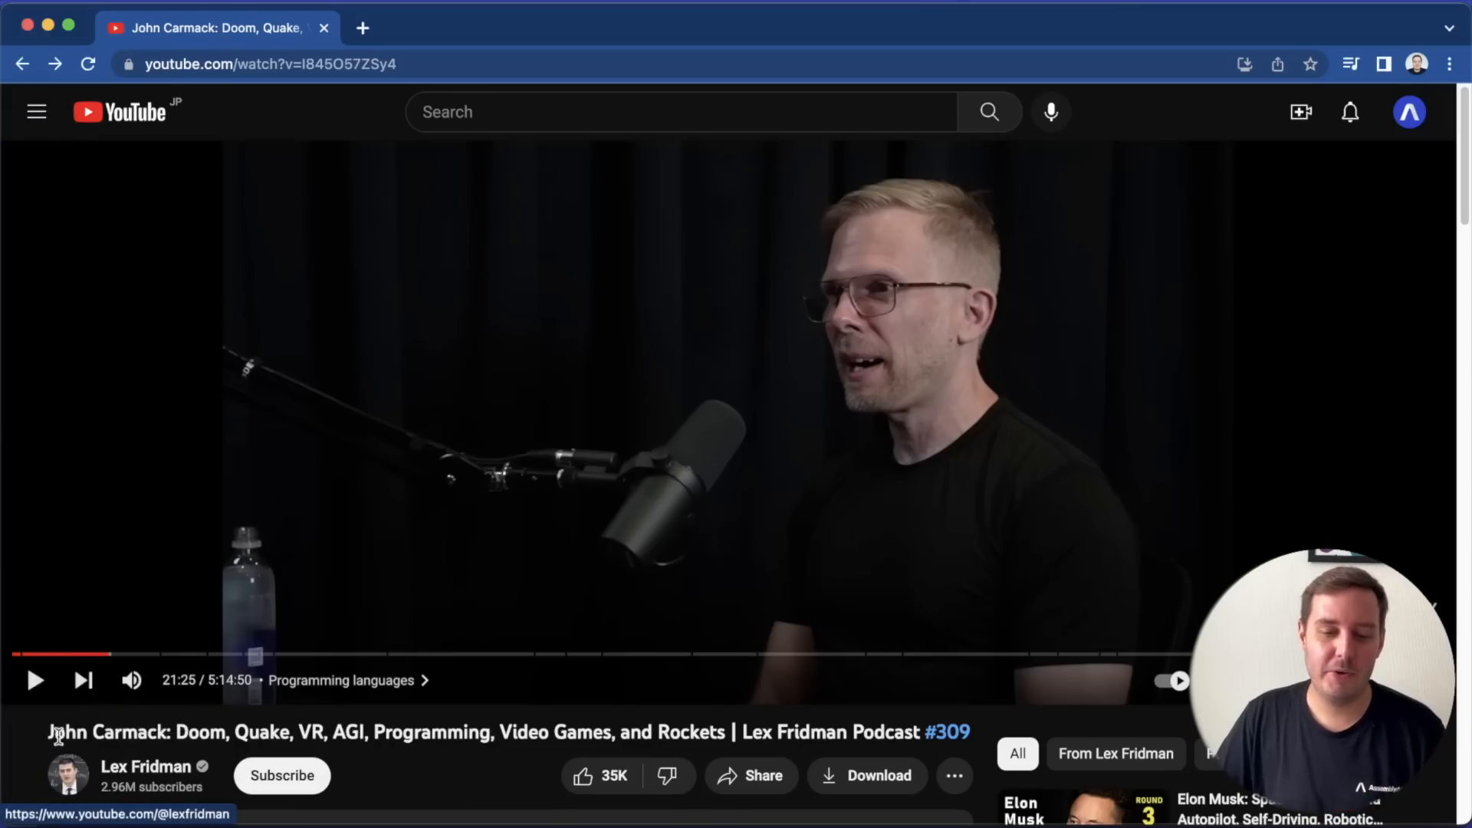
Review the assemblyai import and transcribe call, checking the assemblyai.py helper file
double_click(105, 731)
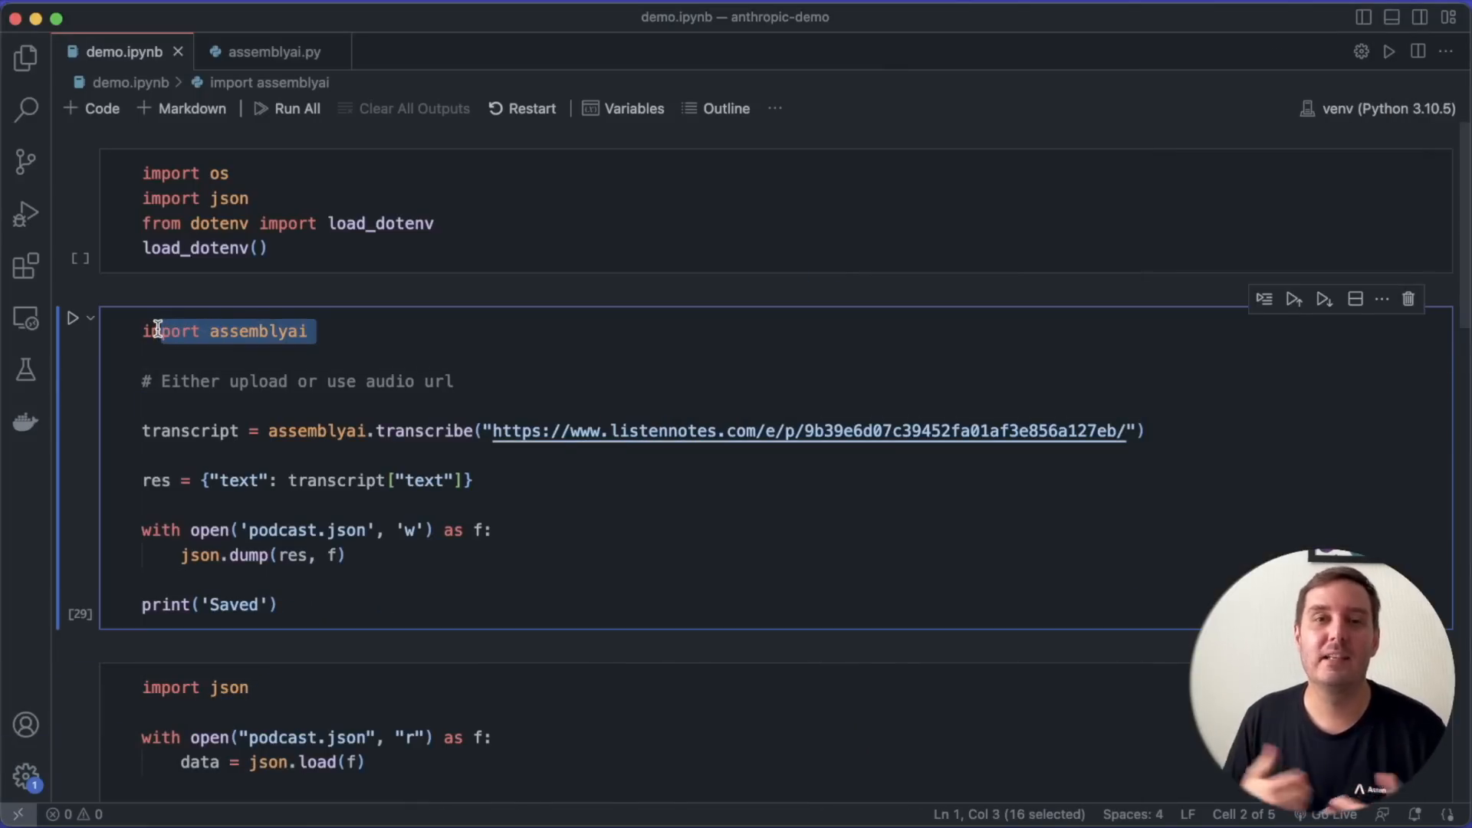
click(143, 331)
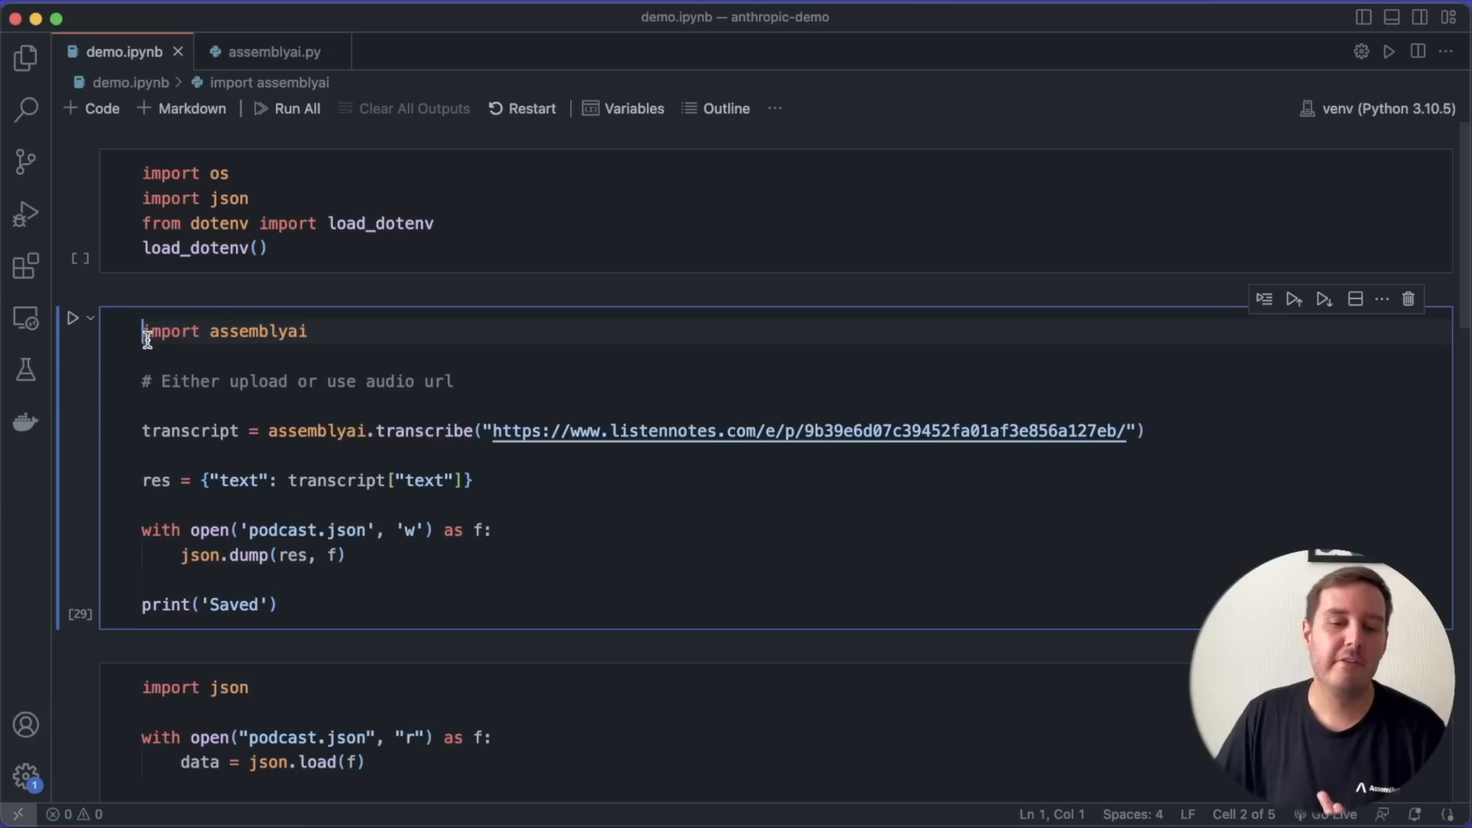
drag(141, 331, 307, 331)
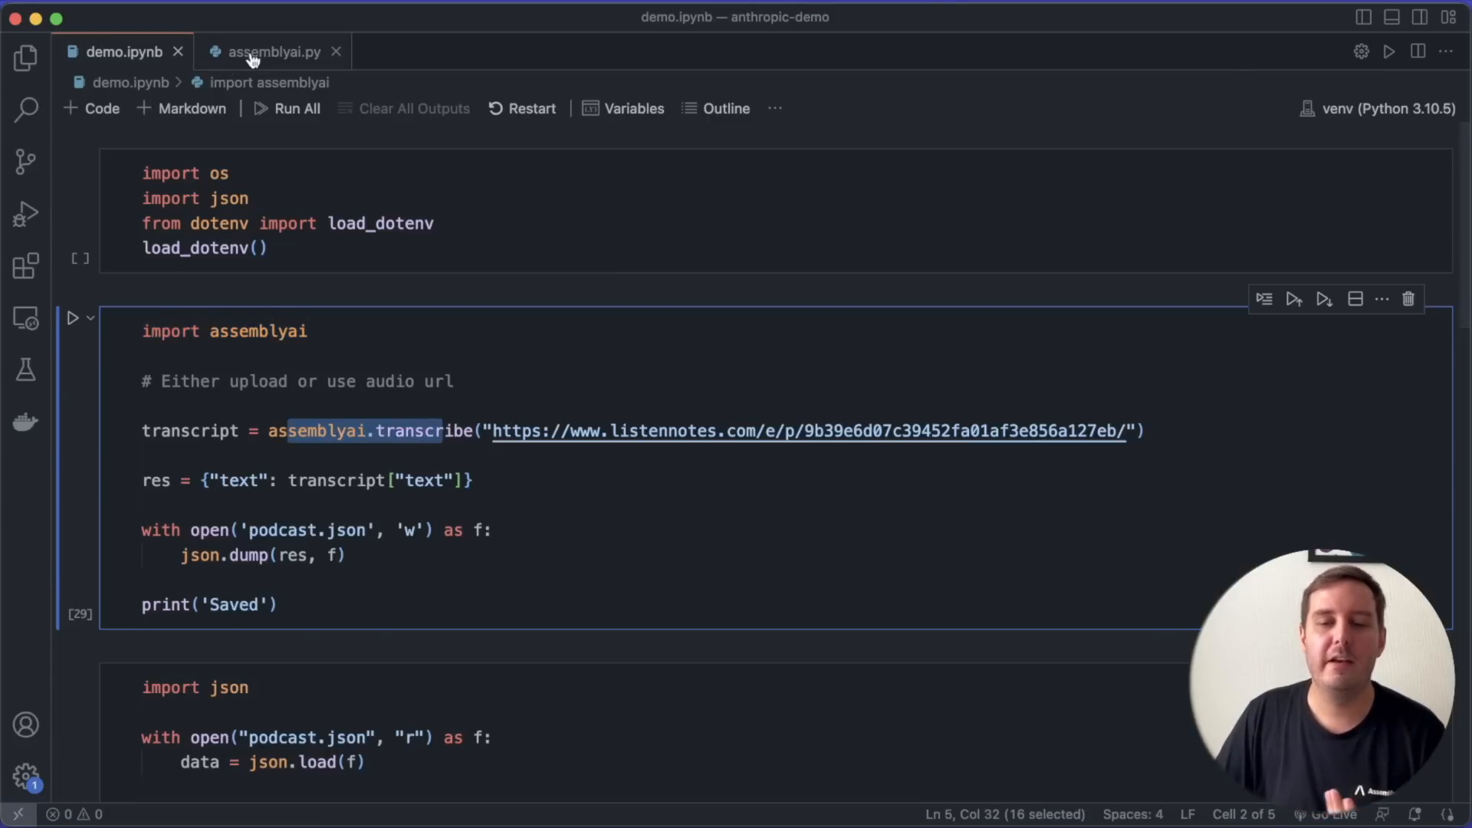
click(275, 52)
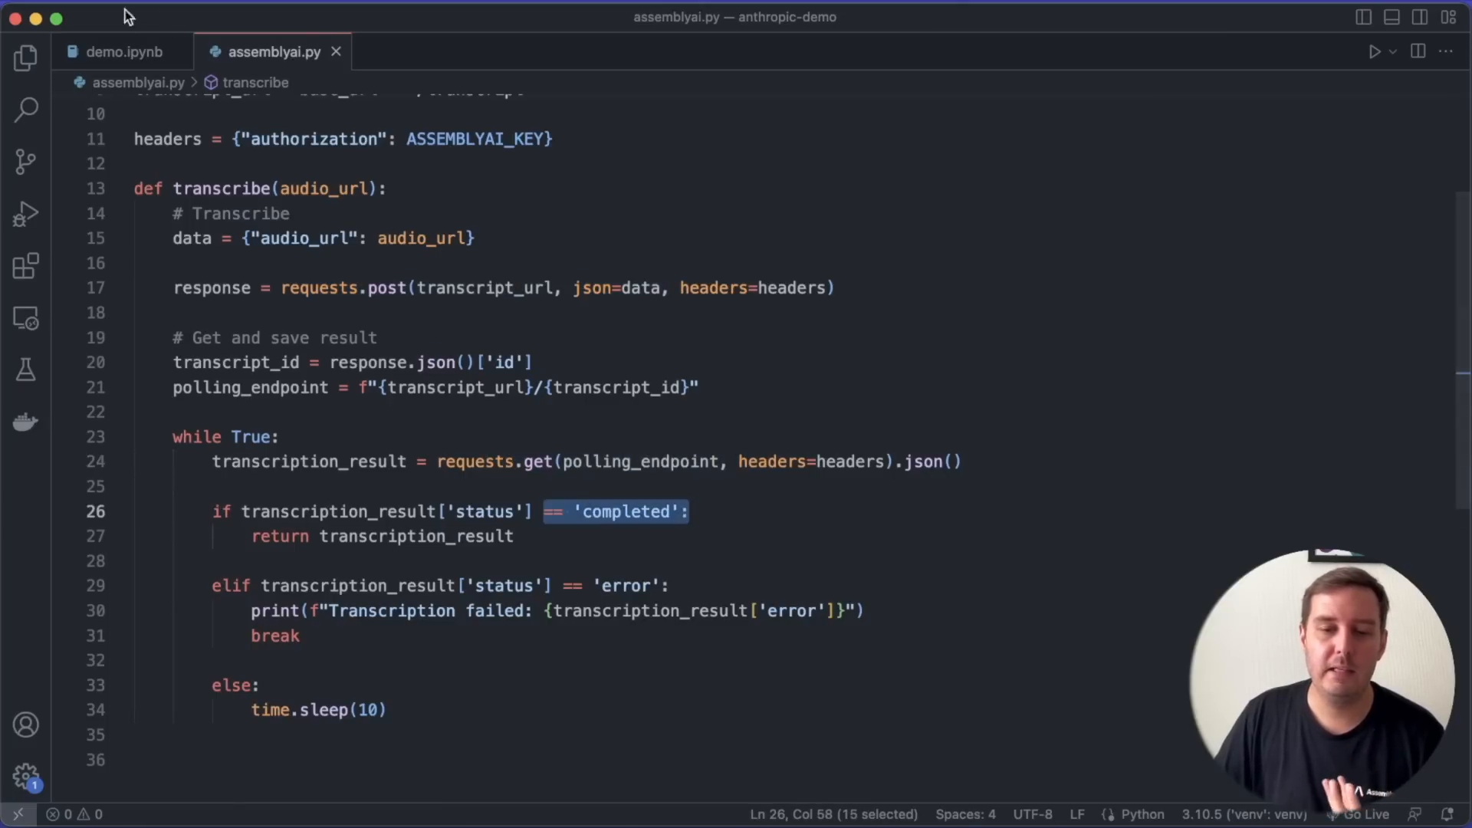
click(123, 52)
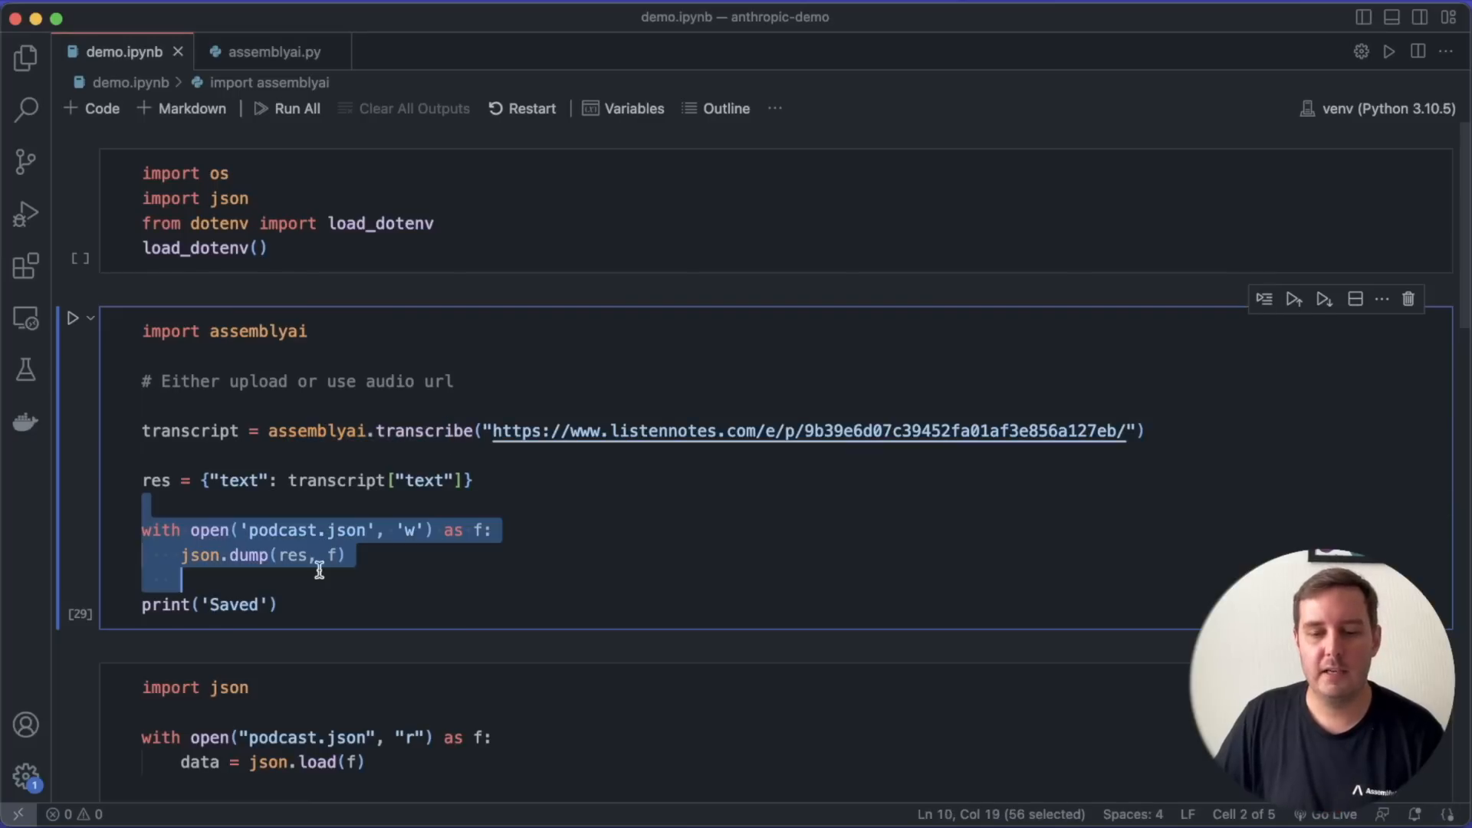
Point out the upload-or-URL comment in the transcription cell
click(278, 521)
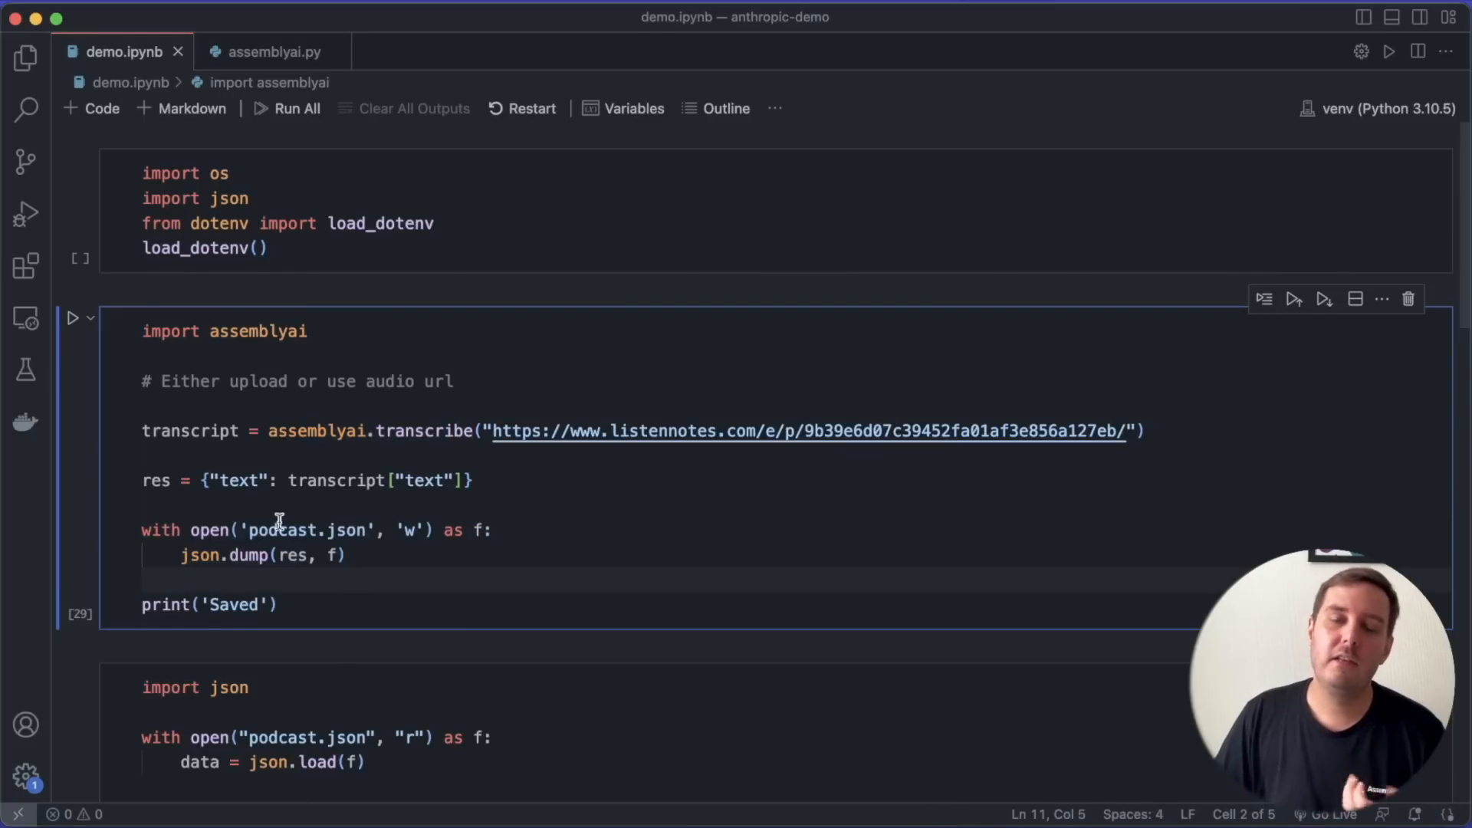
drag(181, 382, 312, 382)
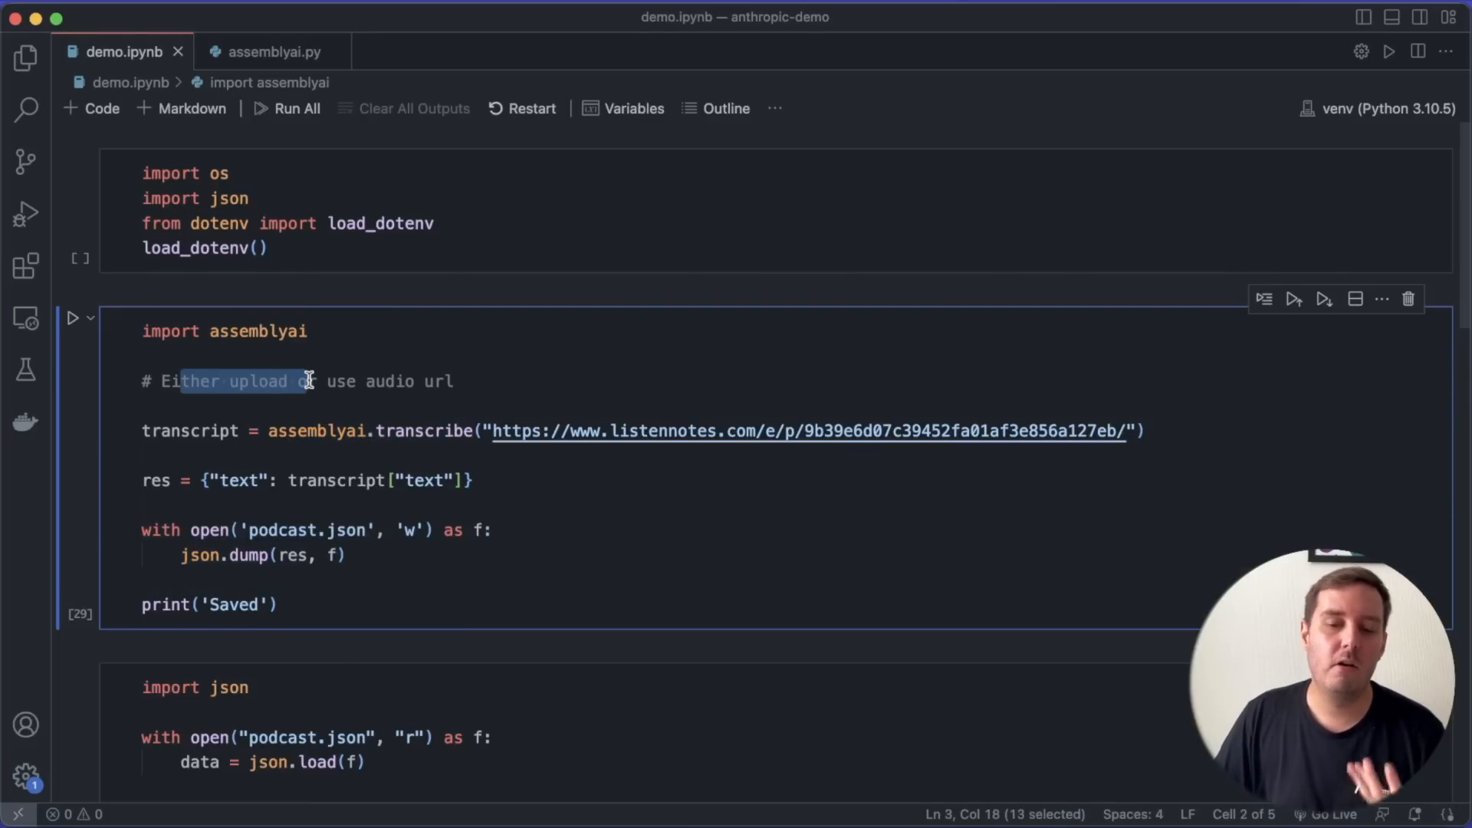
drag(310, 382, 455, 382)
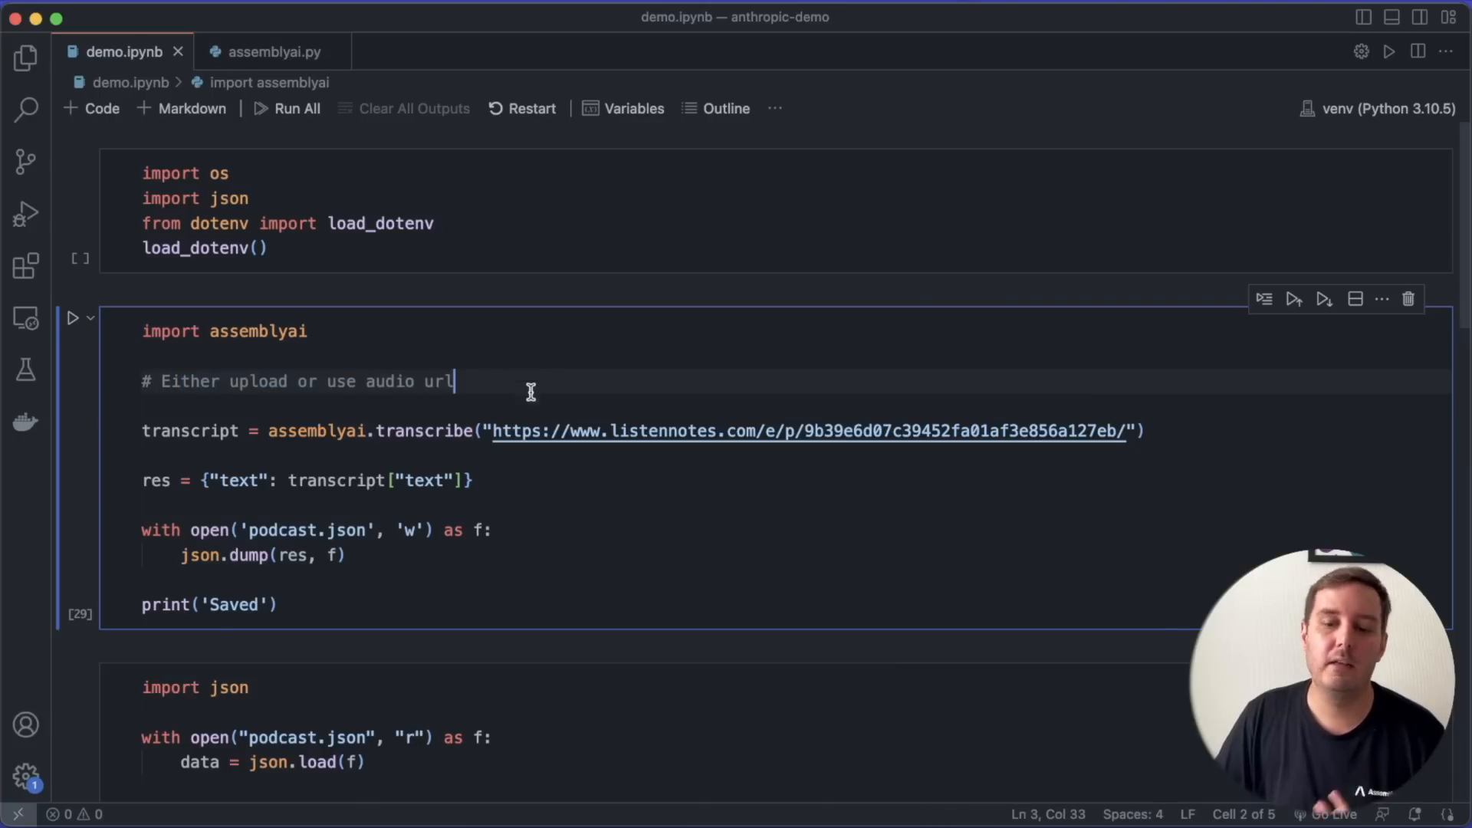
mouse_move(589, 391)
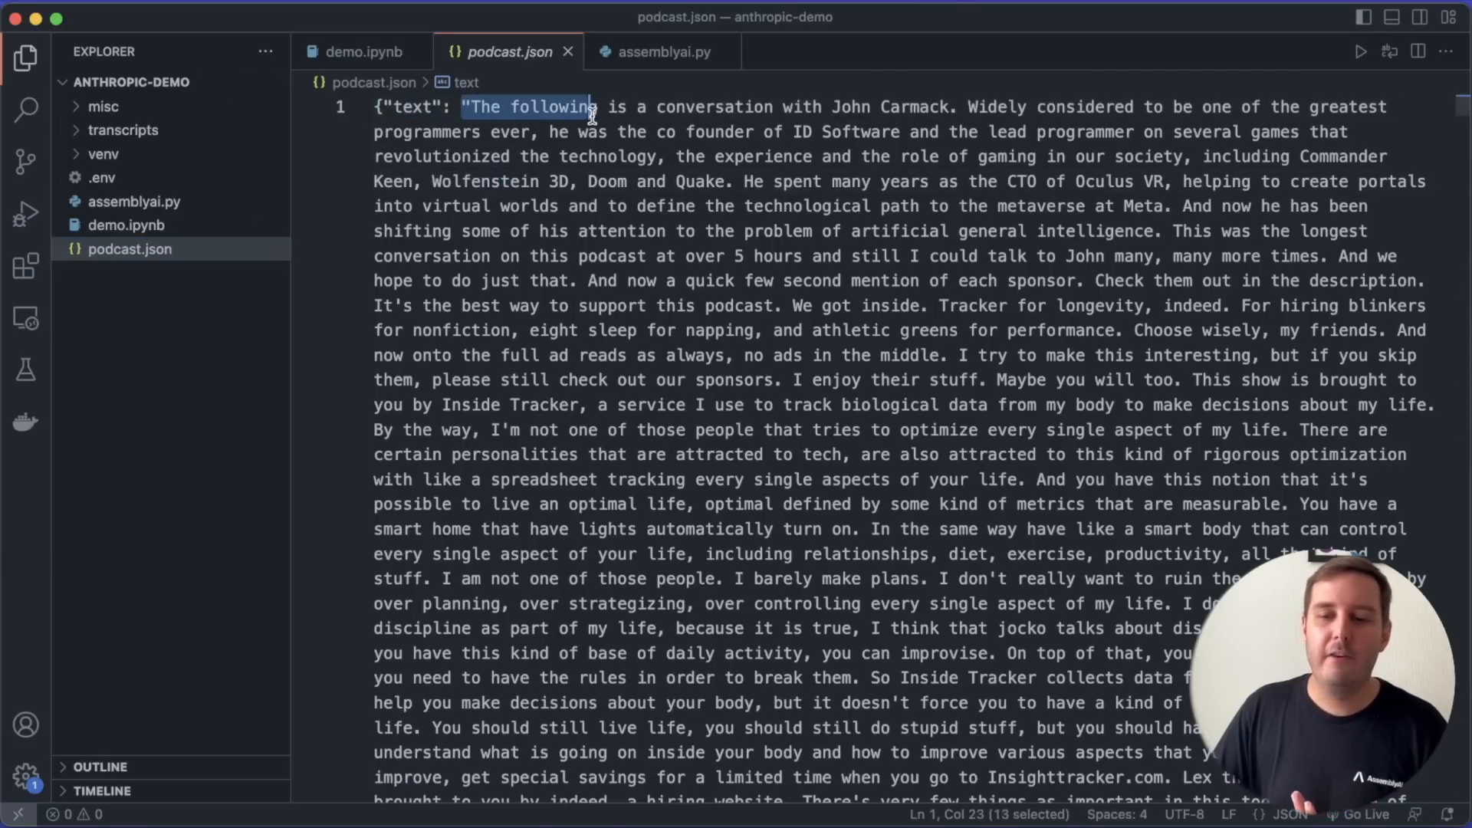
Read the opening sentence of podcast.json and scroll through the transcript
drag(596, 106, 955, 106)
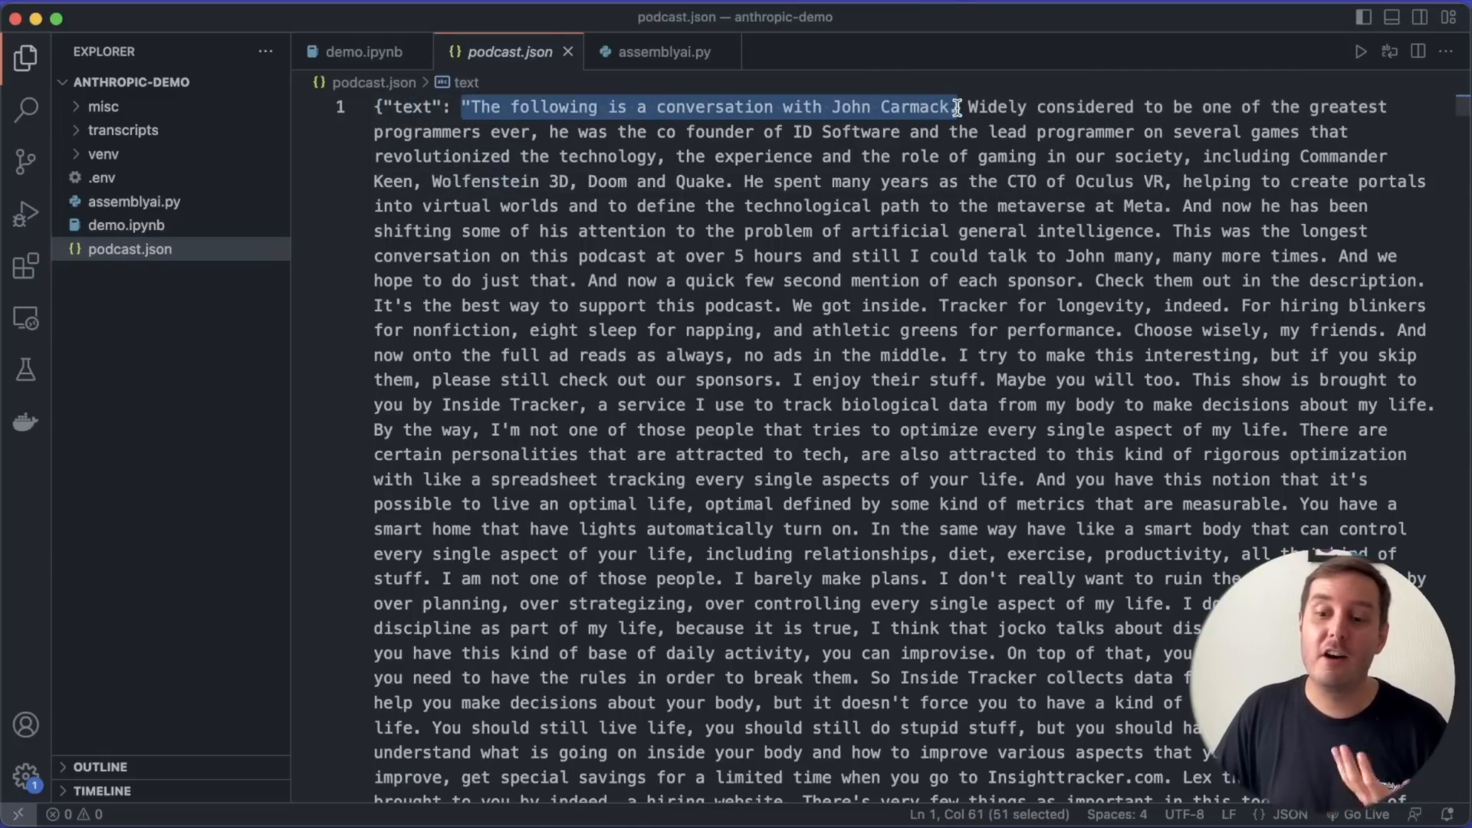
scroll(down, 3)
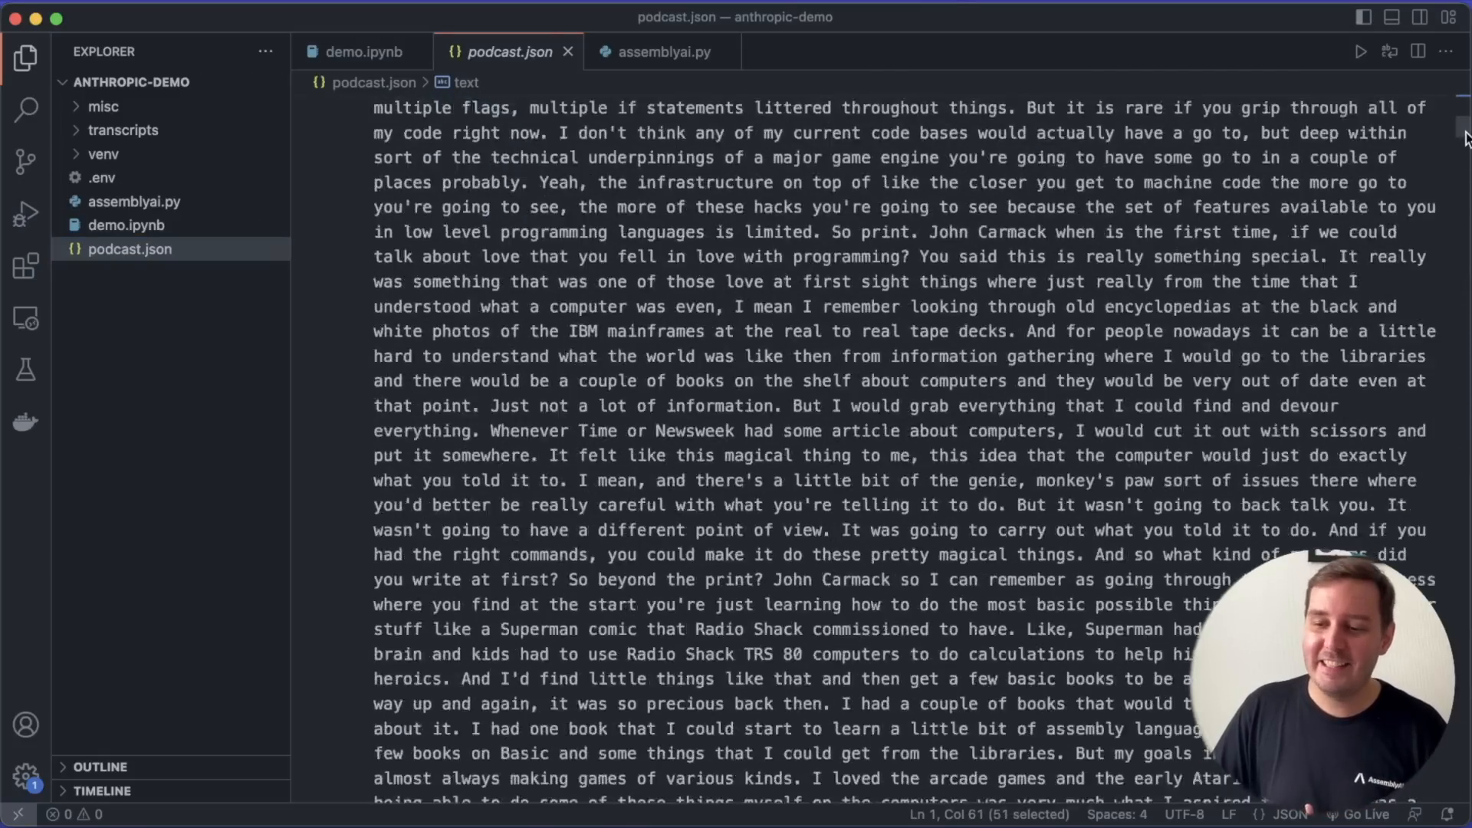
scroll(down, 3)
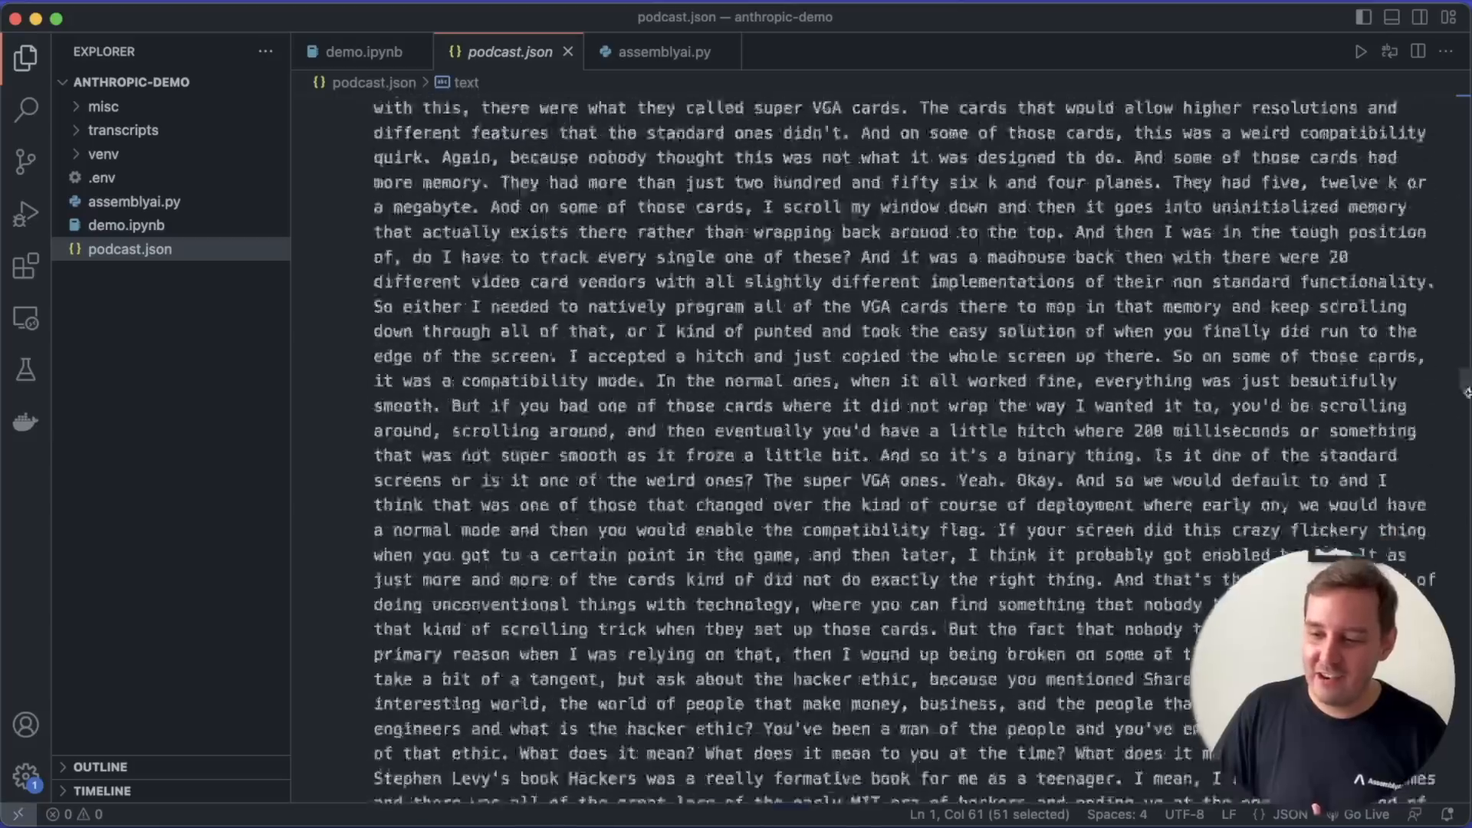
scroll(down, 3)
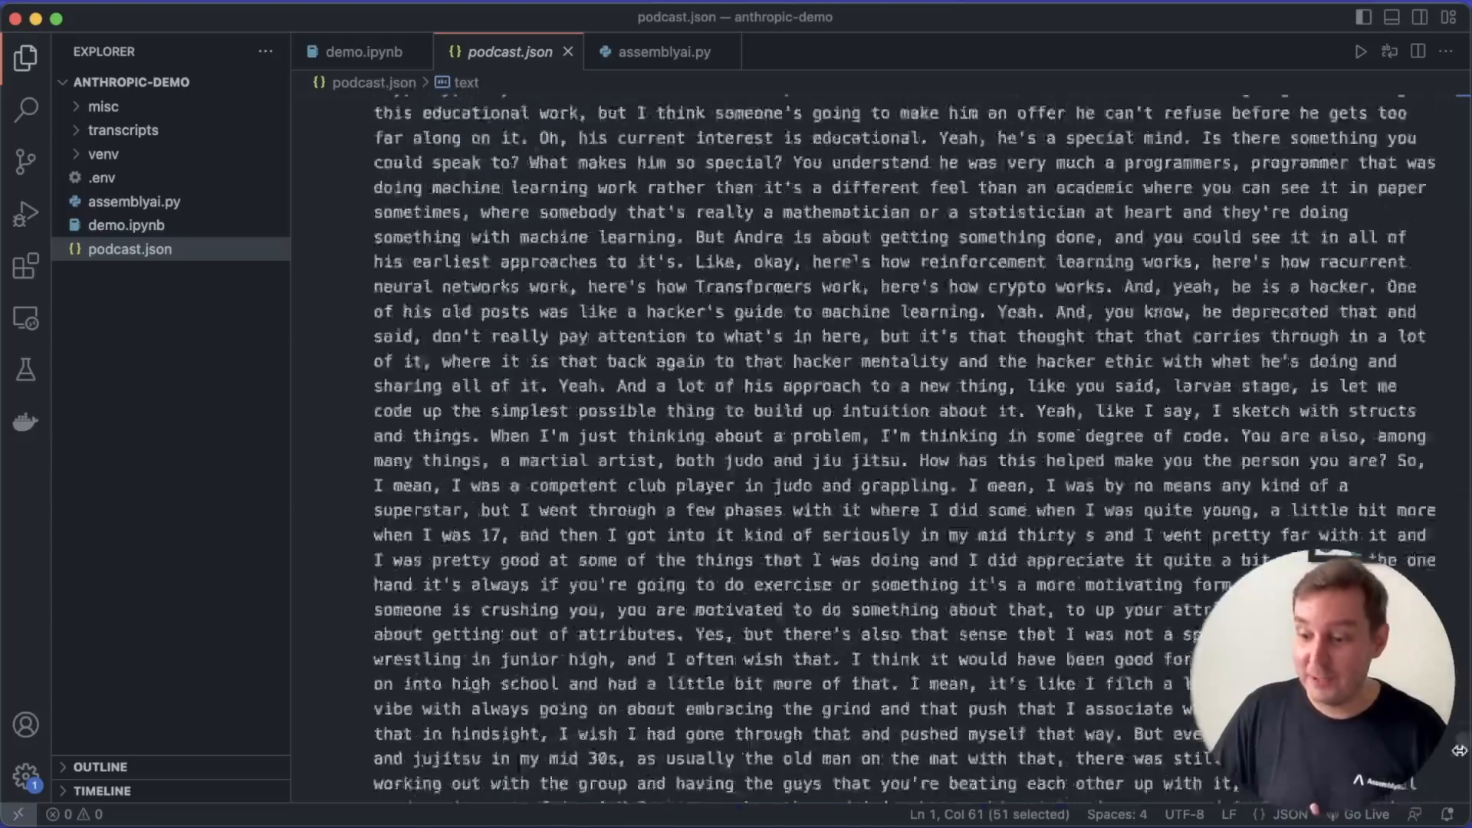
scroll(down, 3)
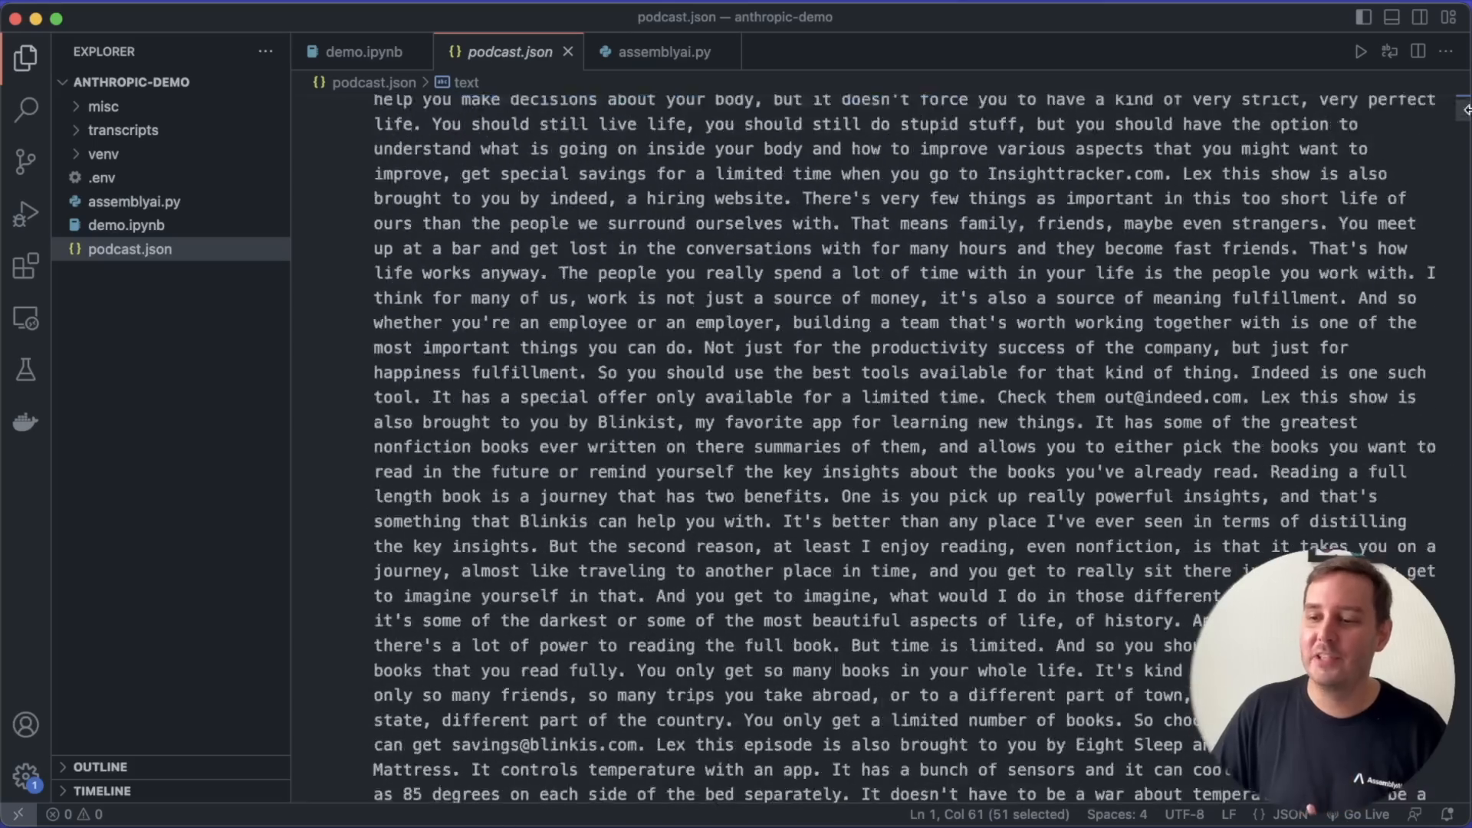
Back in demo.ipynb, point out the output of roughly 57927 words and 77236.0 tokens
click(362, 53)
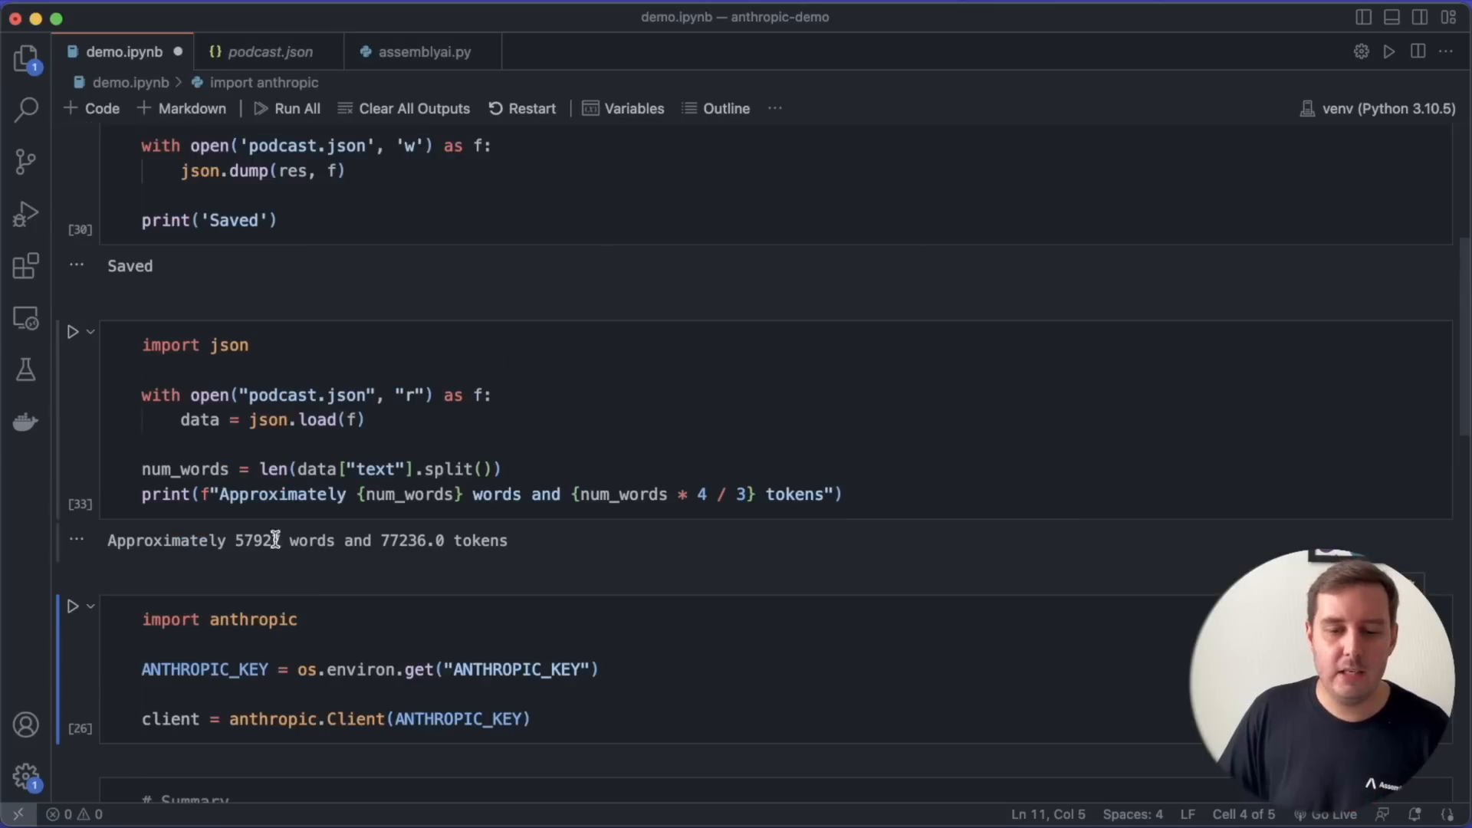
double_click(253, 539)
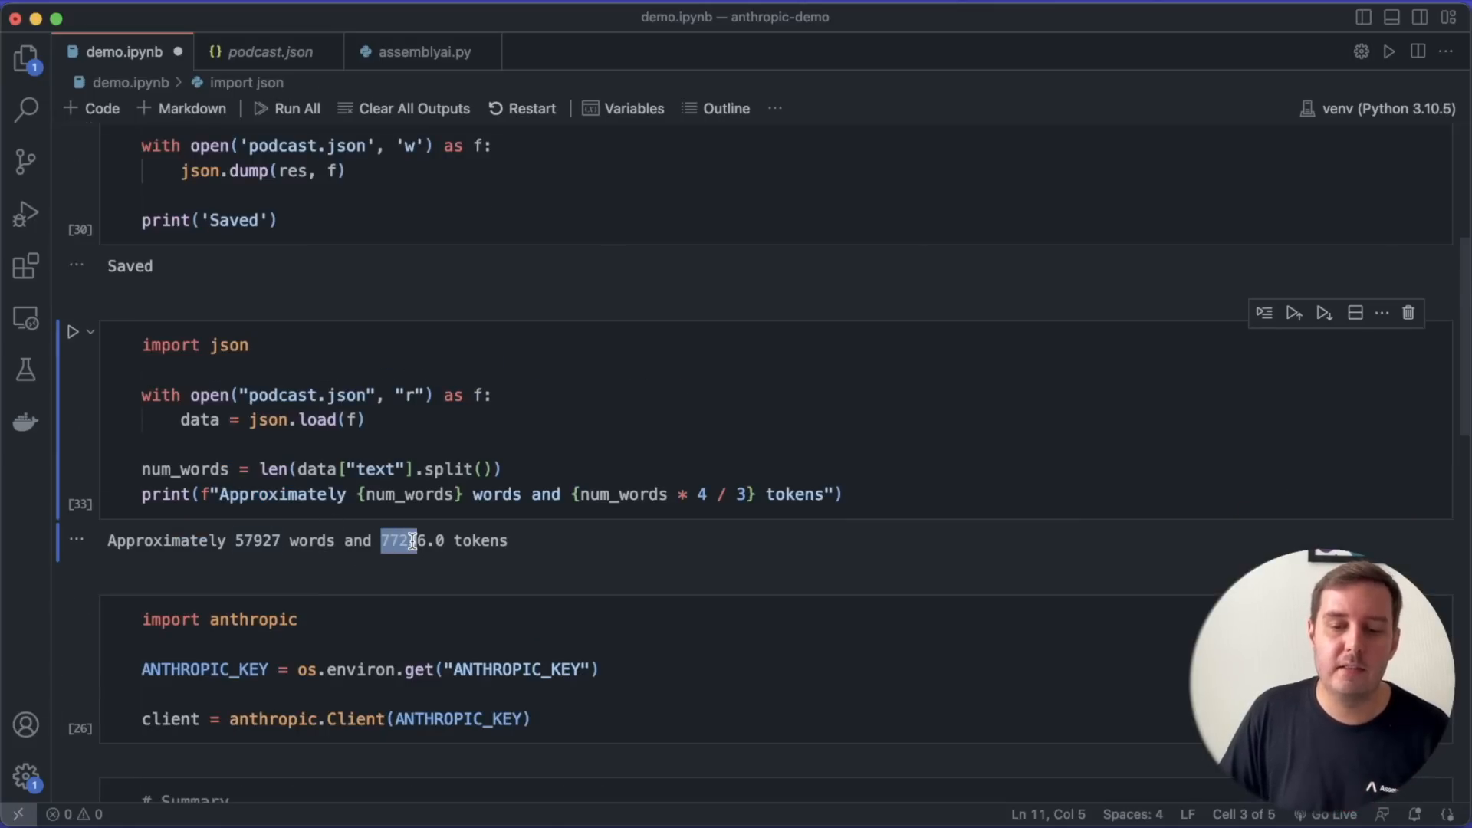
drag(412, 539, 507, 540)
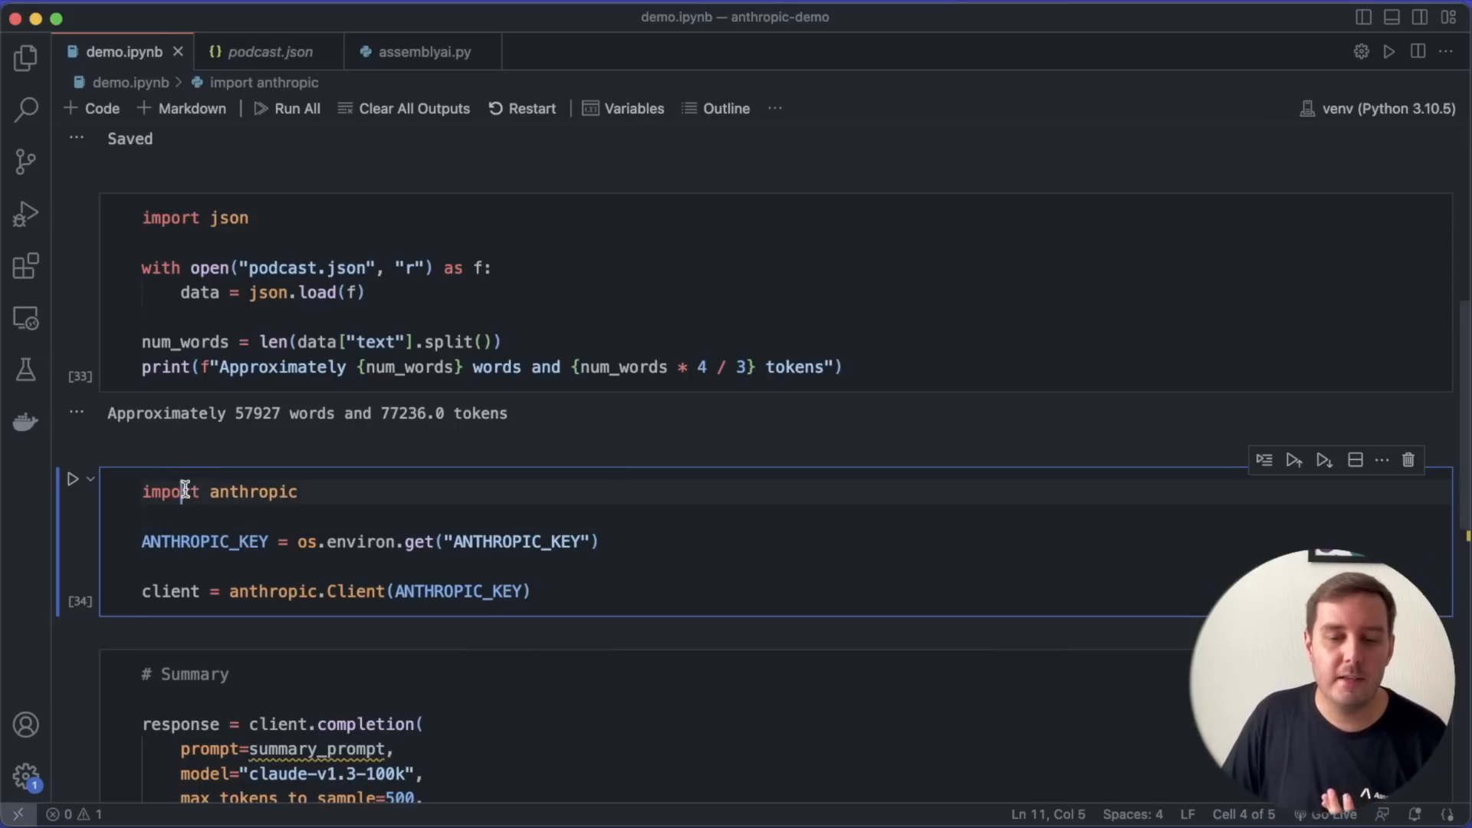
Point out the anthropic import and the Claude model name in the client cell
double_click(254, 491)
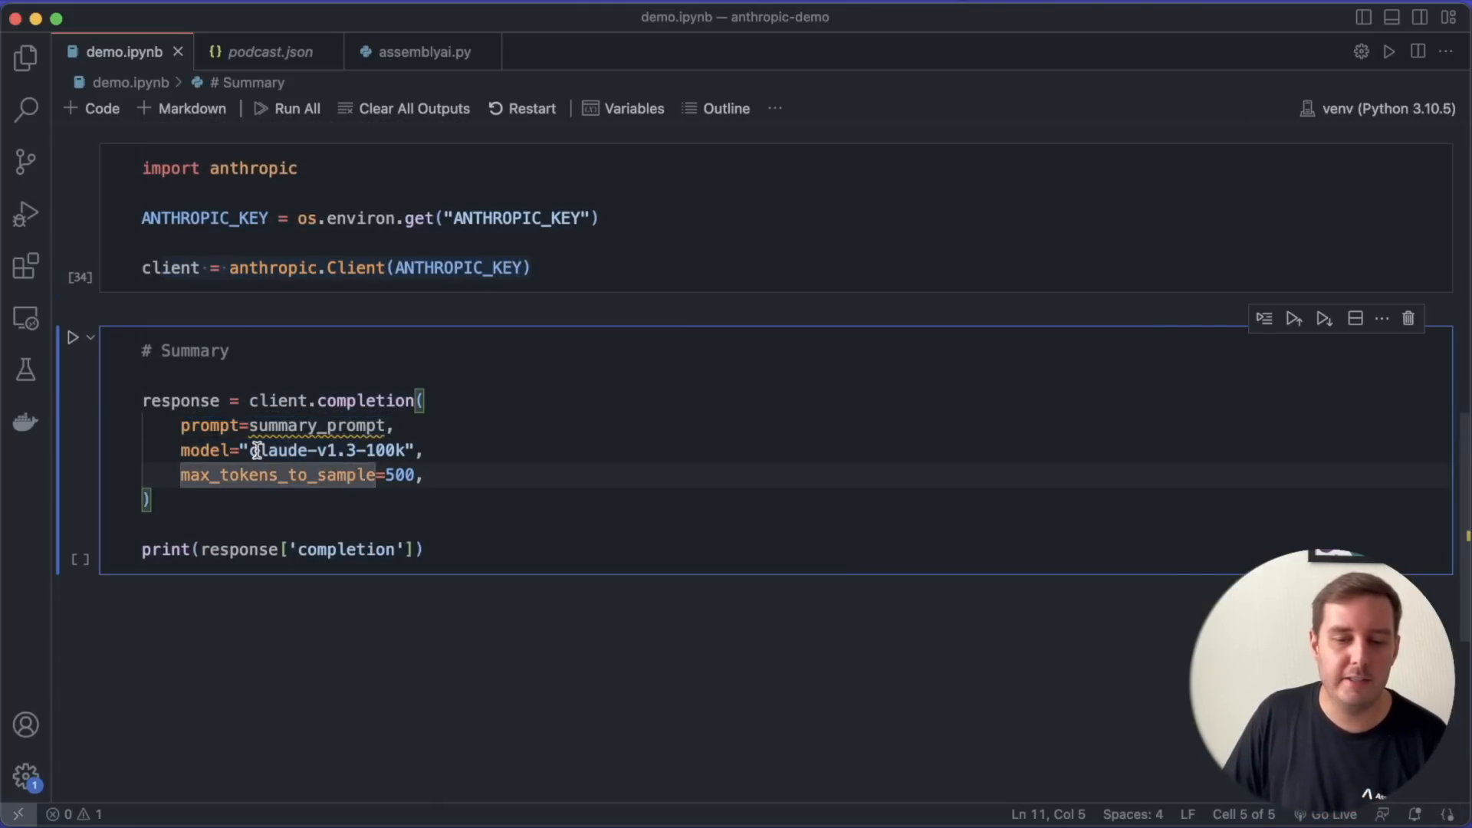
double_click(278, 450)
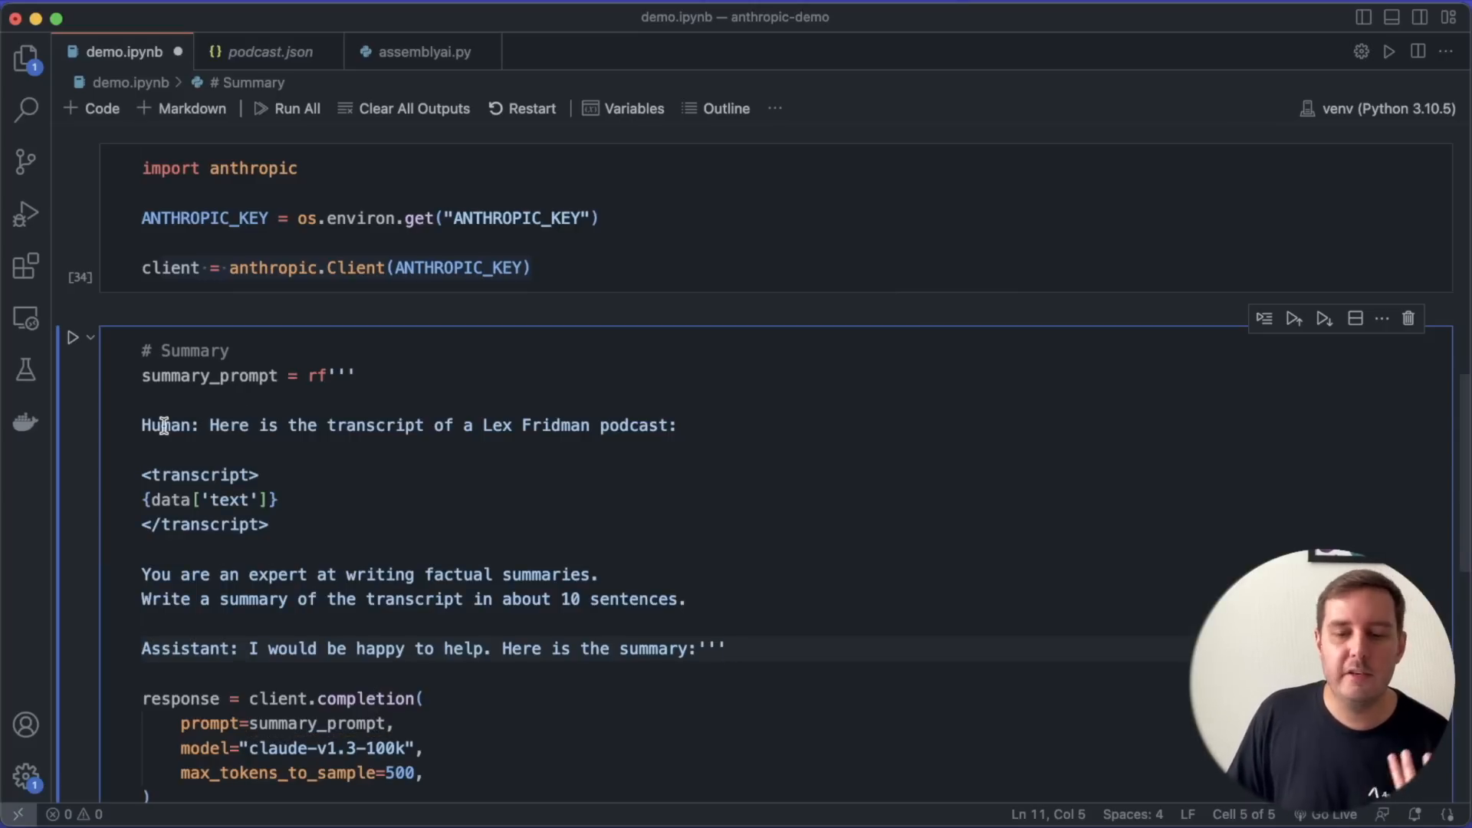
Walk through the Human summary instruction and Assistant reply line of summary_prompt
double_click(169, 425)
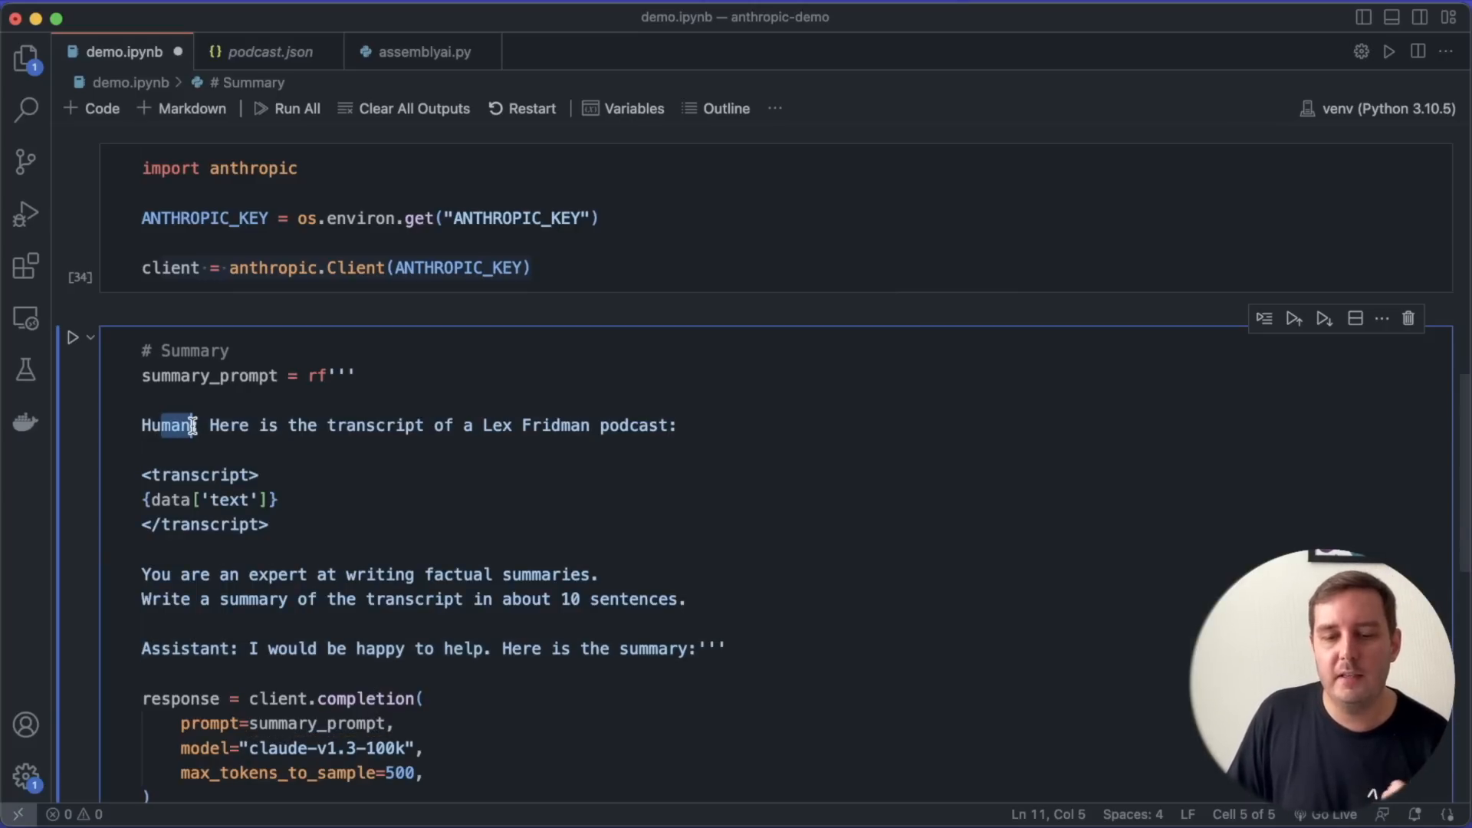
drag(197, 425, 674, 424)
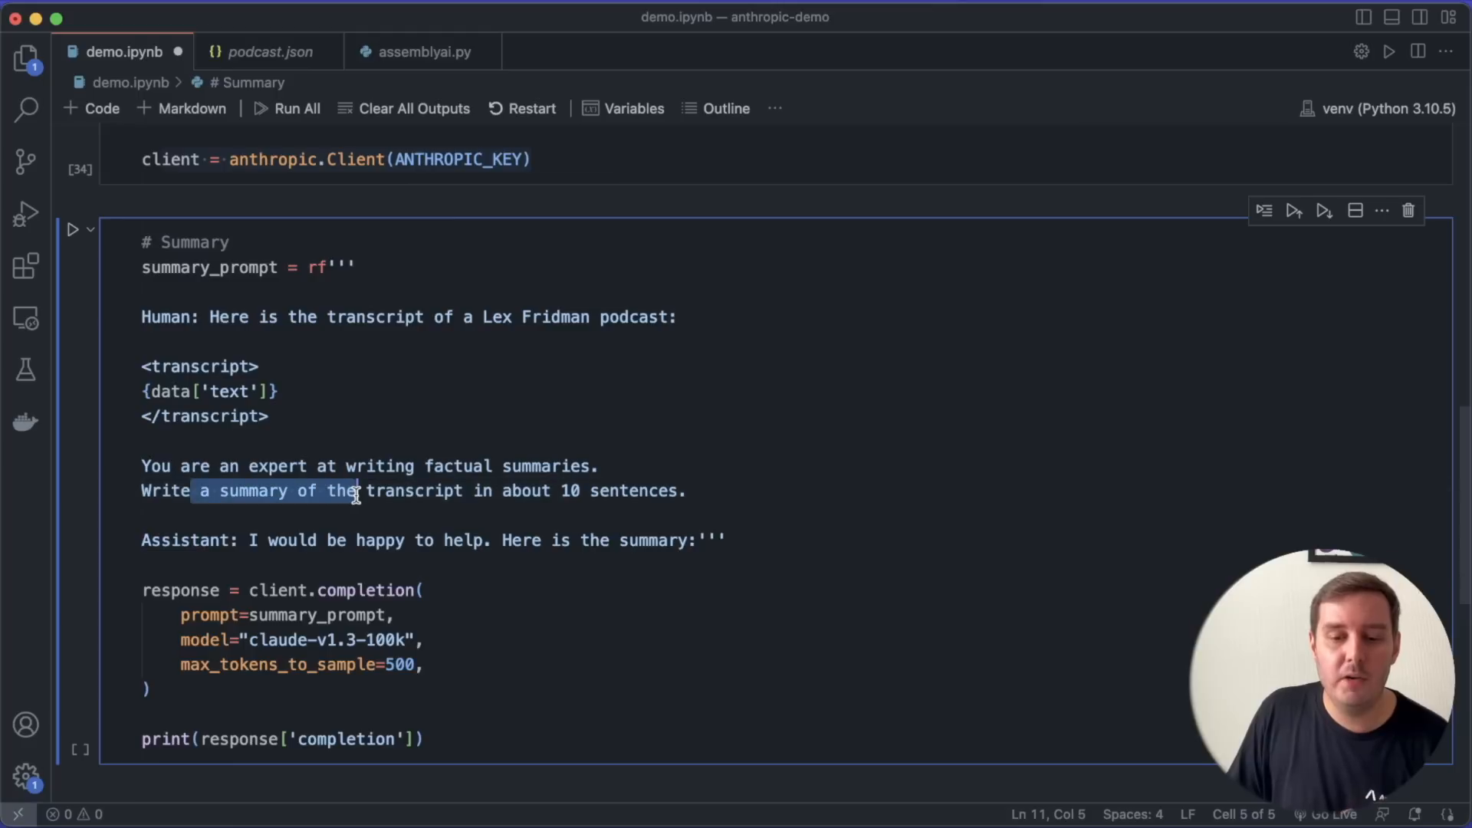
drag(357, 491, 684, 491)
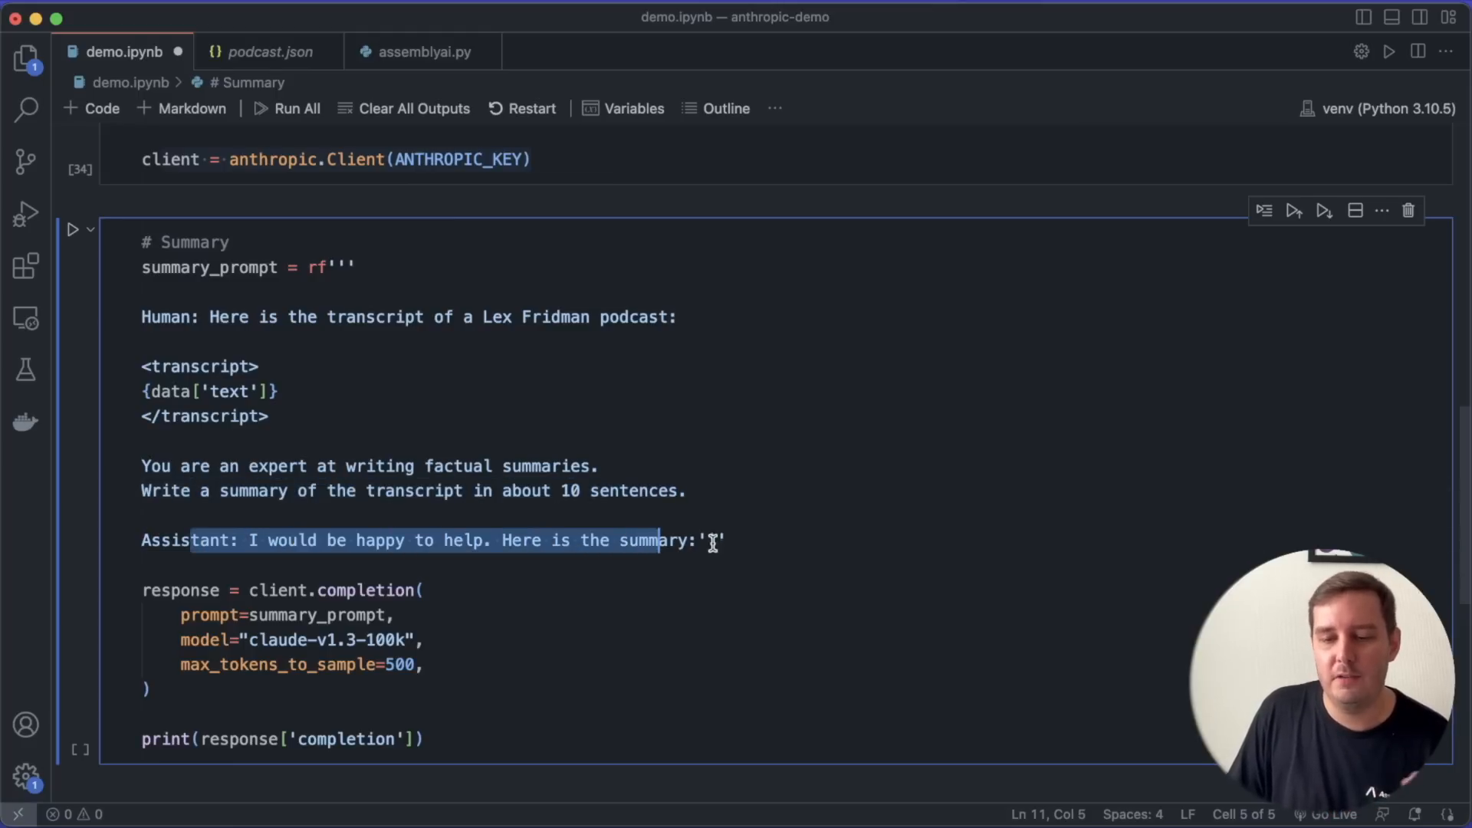
scroll(down, 3)
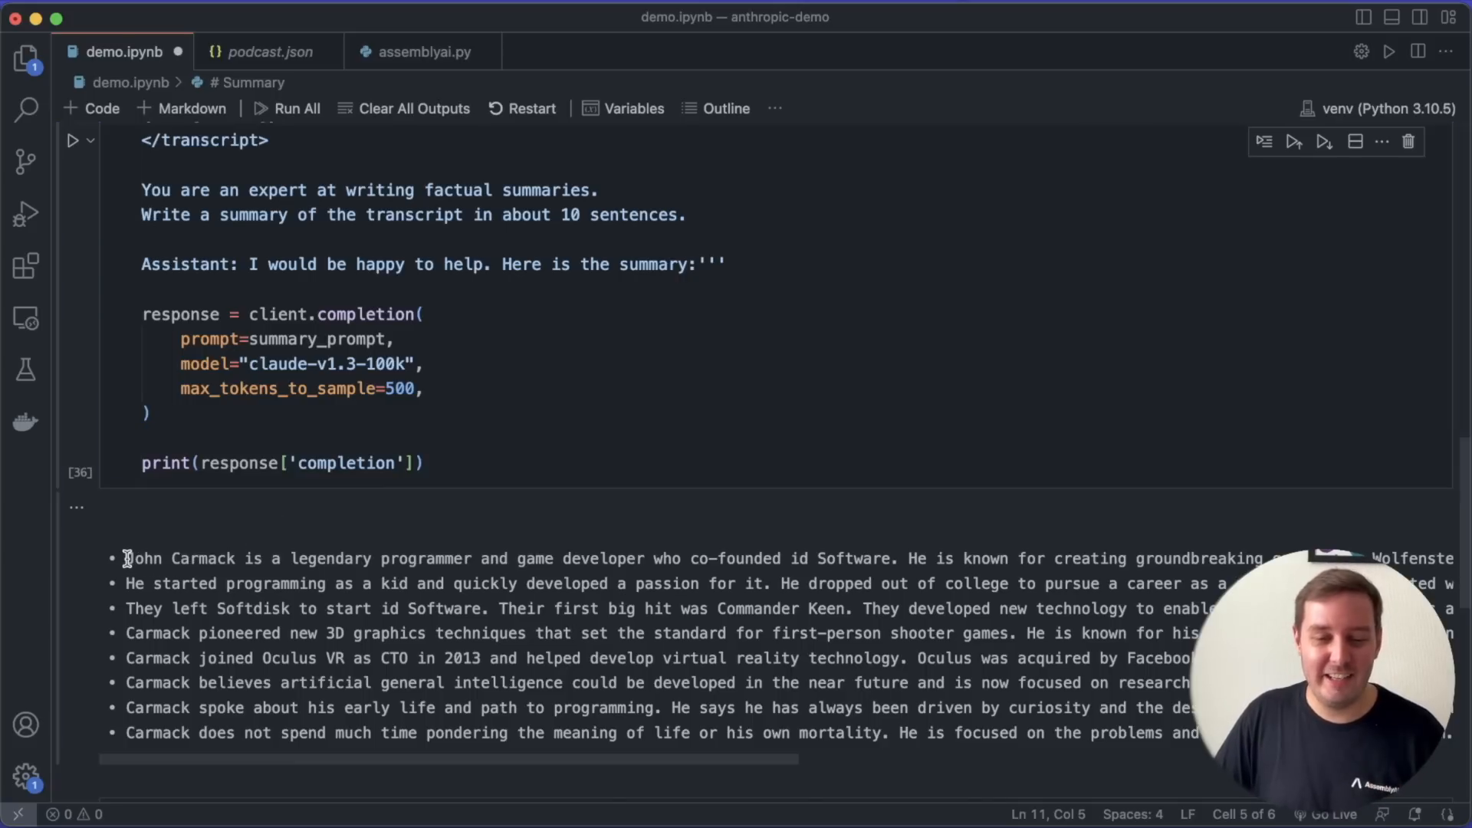
Read Claude's bullets on how Carmack started programming, AGI and his early life
drag(128, 559, 432, 558)
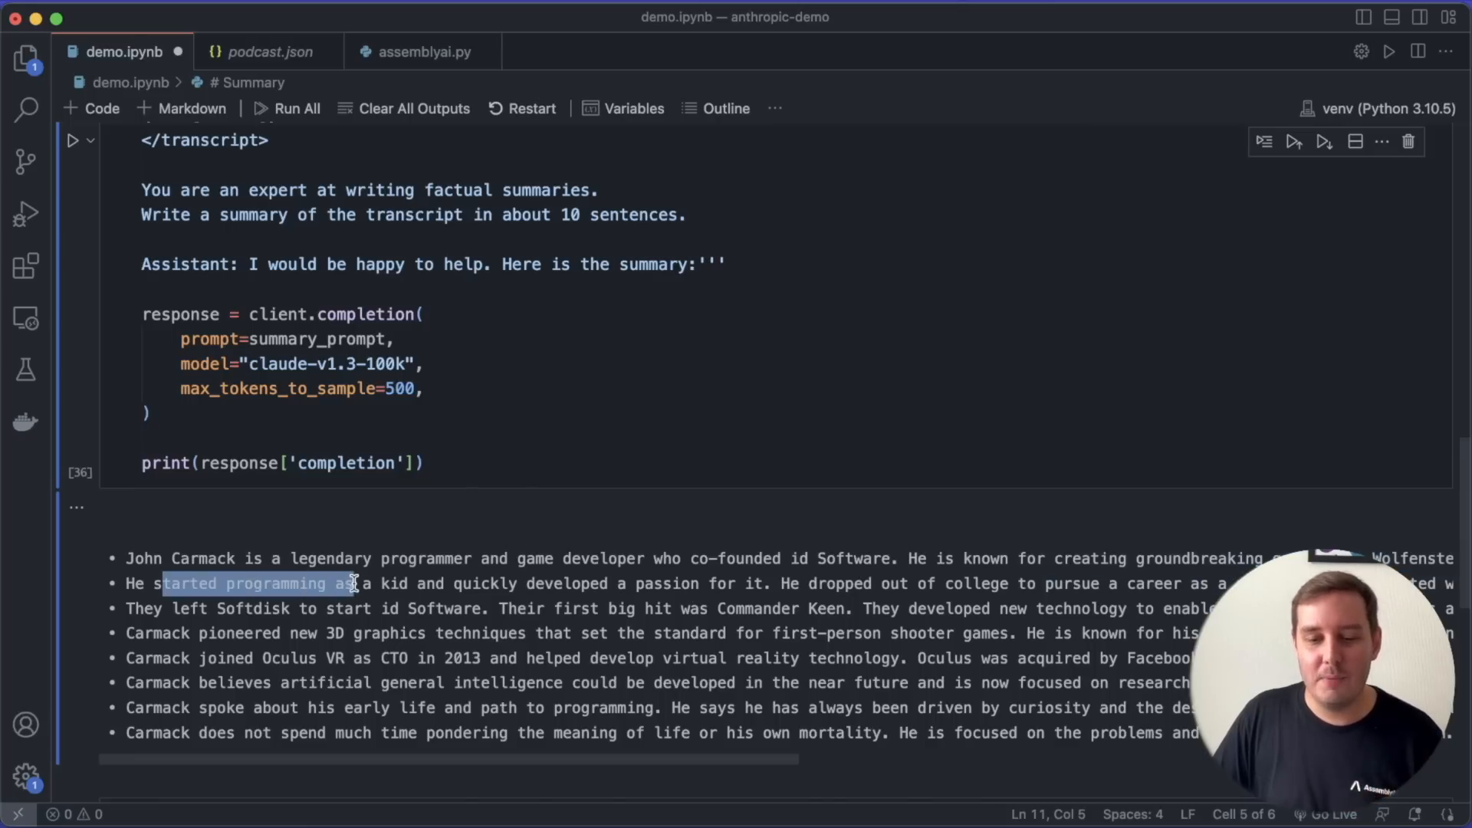
drag(366, 583, 779, 583)
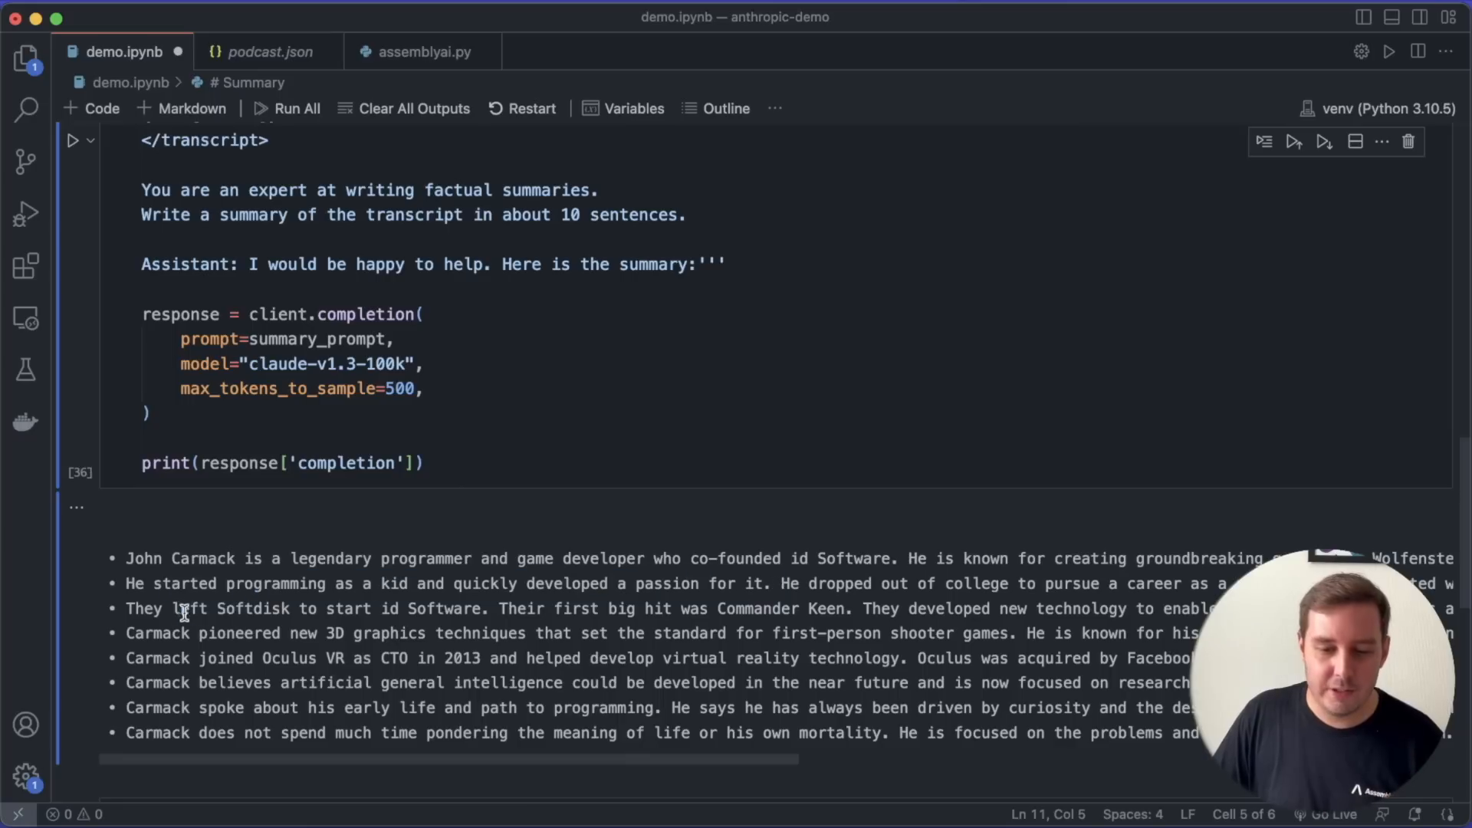
drag(178, 609, 469, 609)
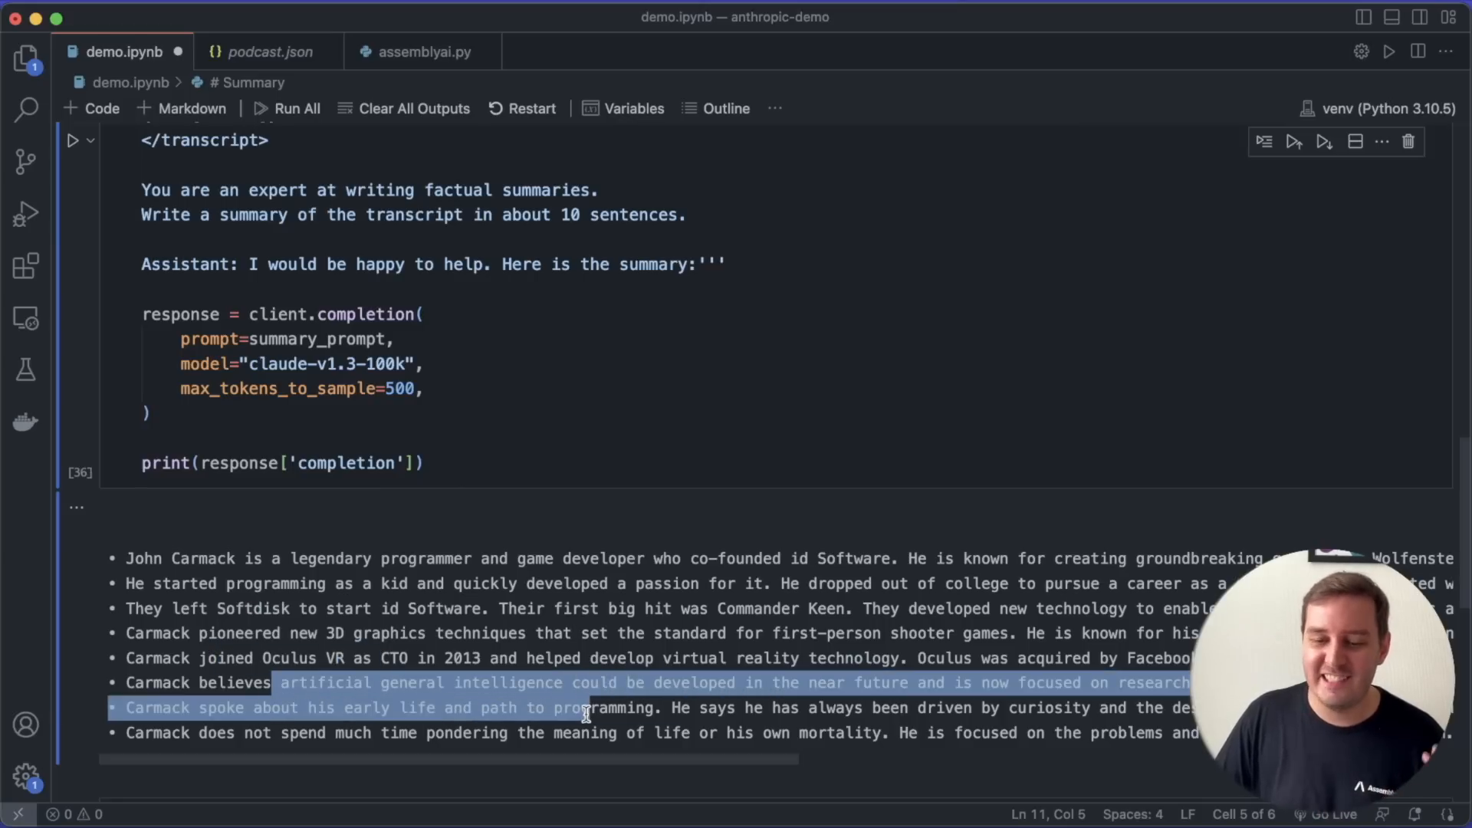
scroll(down, 3)
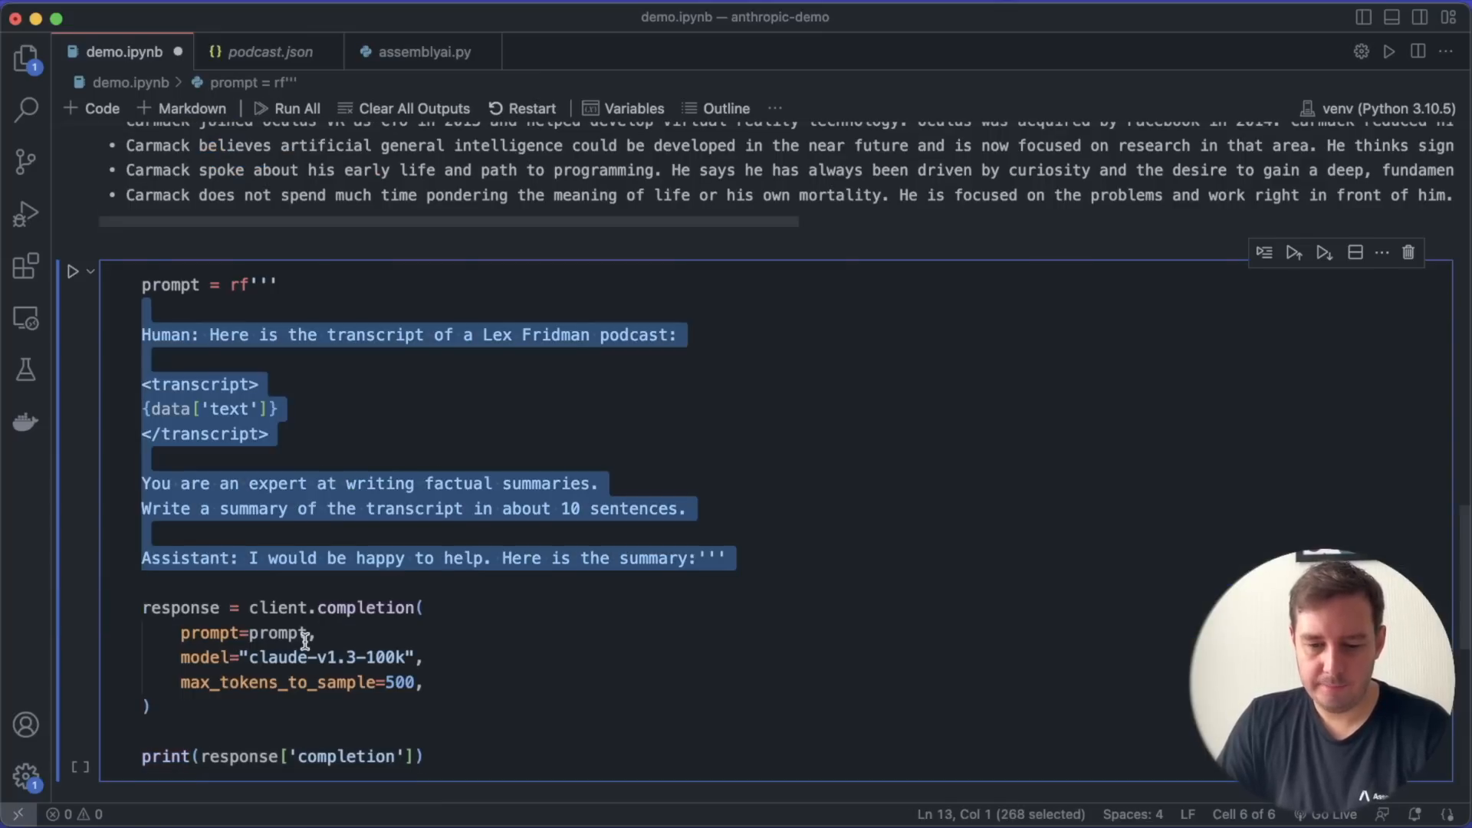
Replace the summary lines with 'what are some of Carmack's views on C++?' plus a quotation request
click(415, 579)
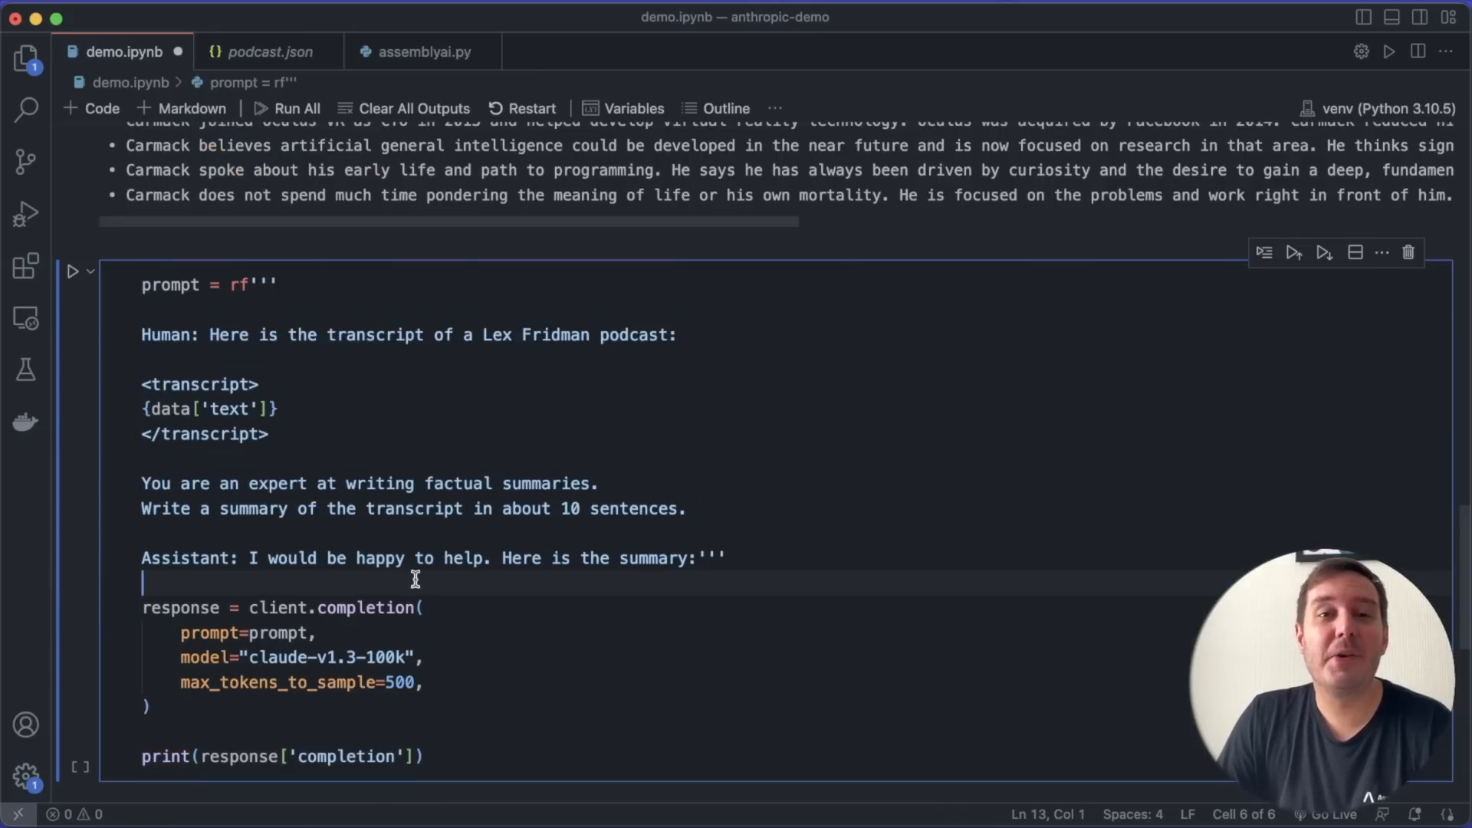
drag(141, 483, 685, 508)
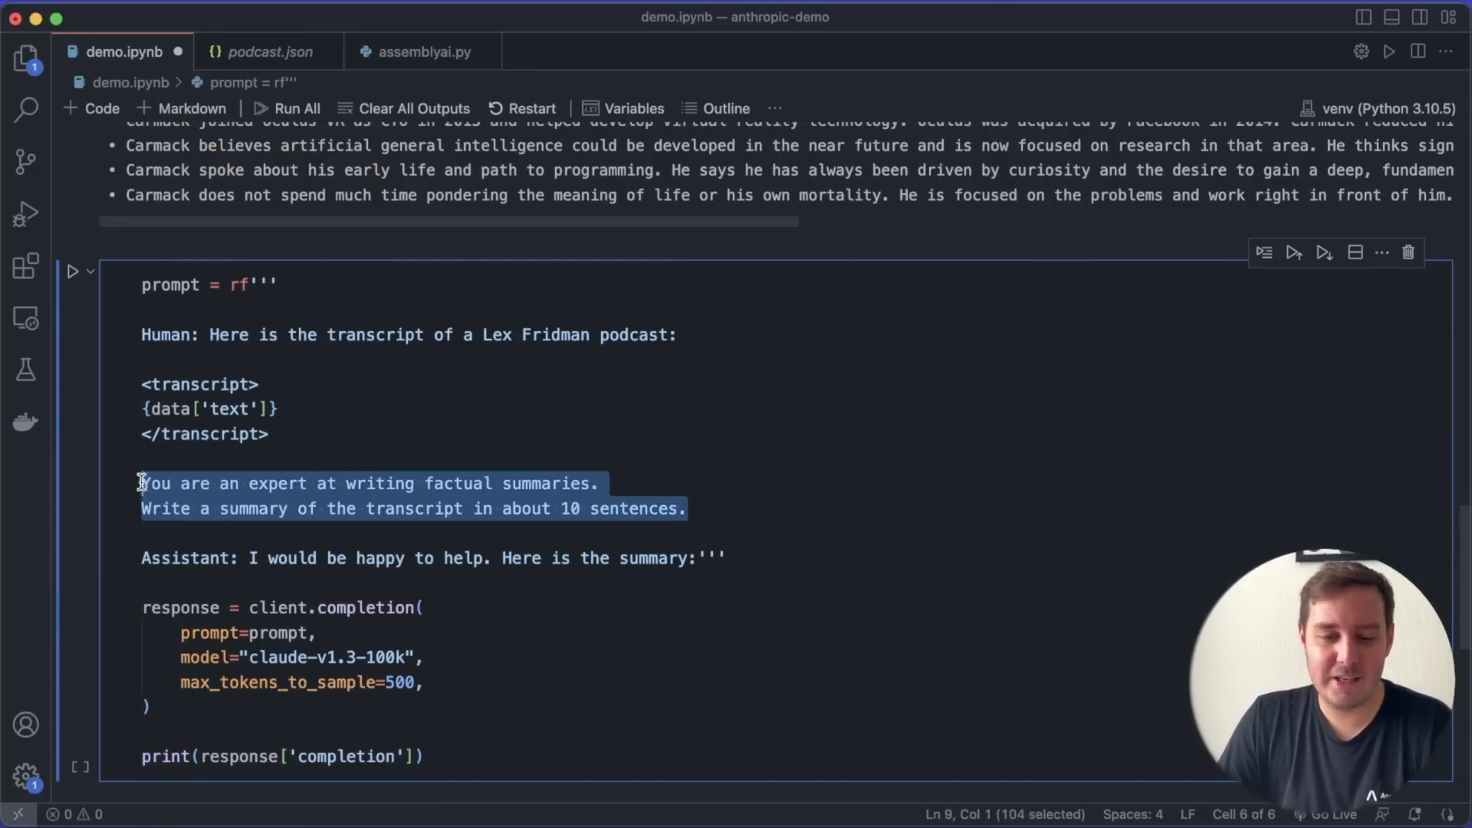
text(Based on the transcript, what are some of Carmack's views on C++?)
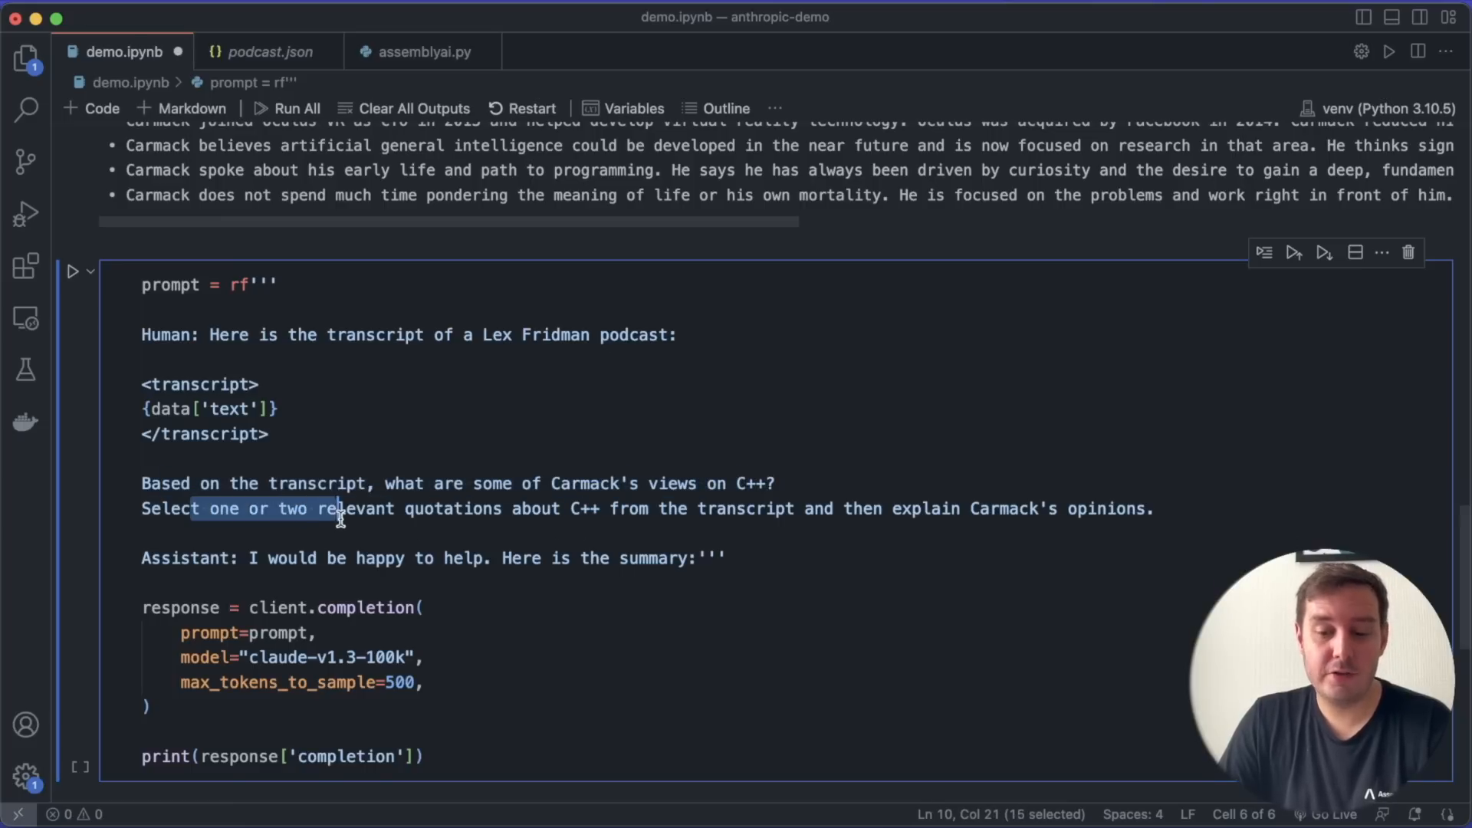
drag(341, 507, 610, 508)
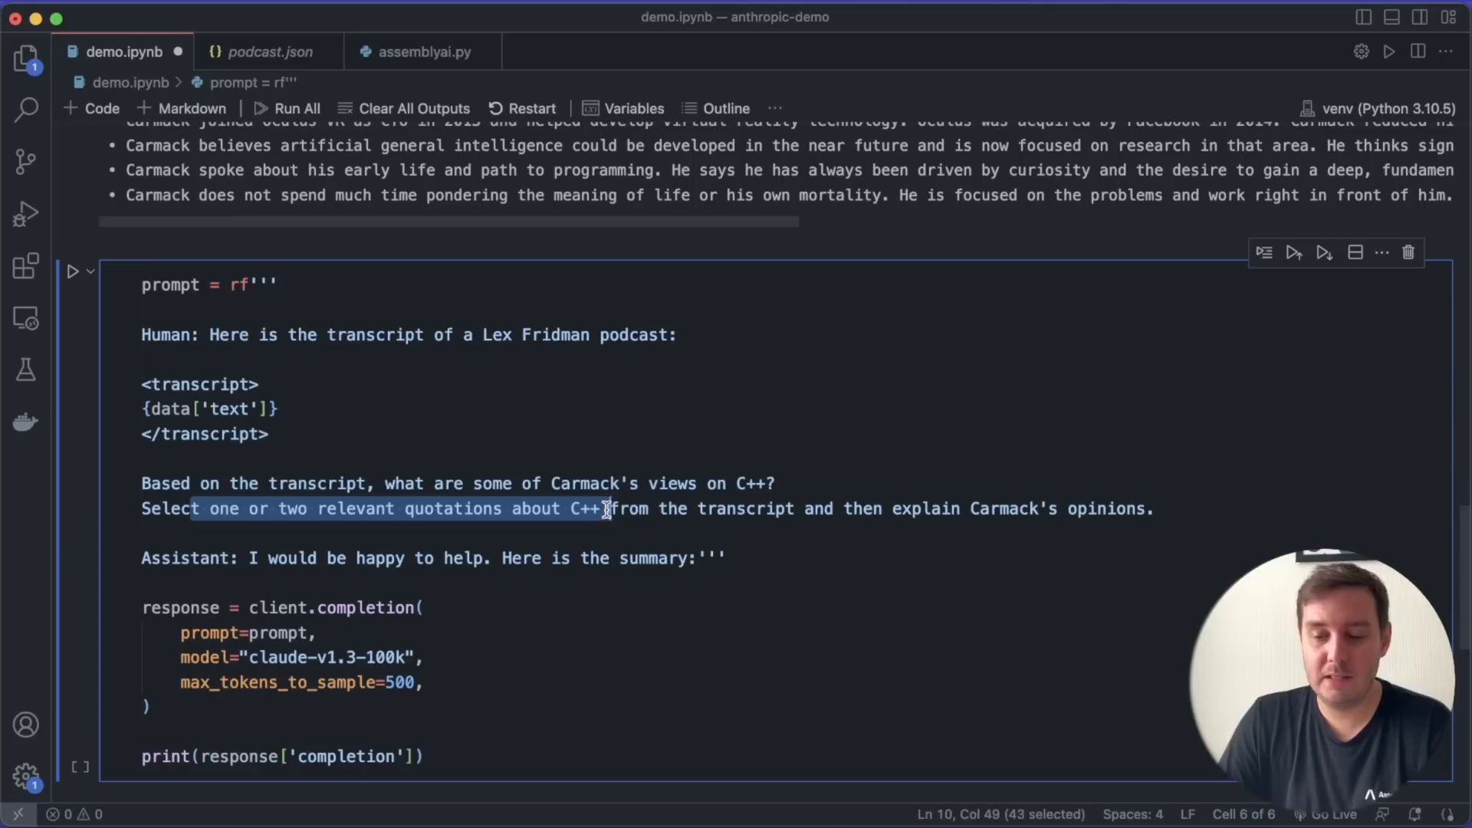
drag(605, 509, 1146, 509)
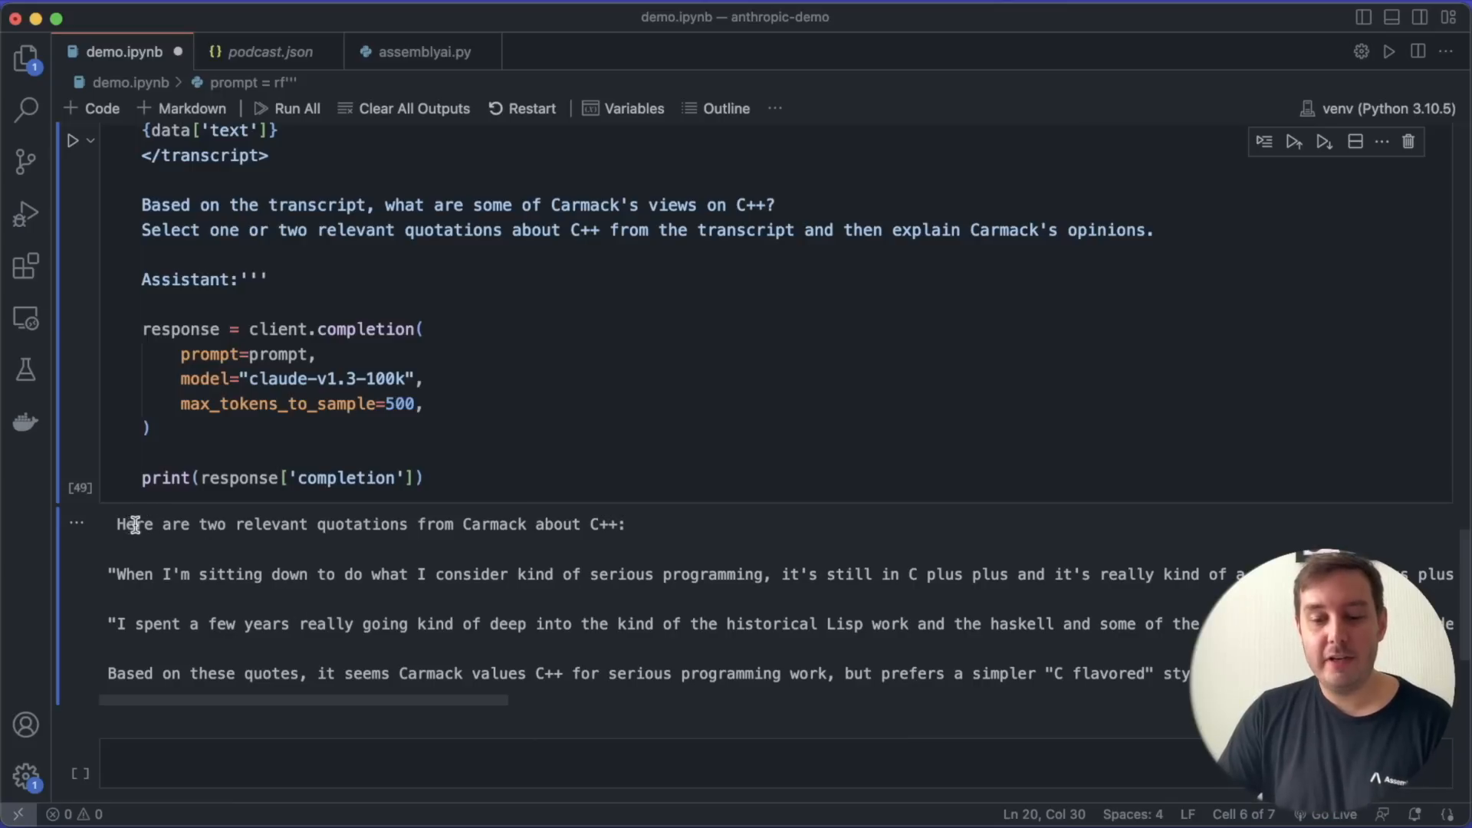
Read the first C++ quotation and the template metaprogramming remark in the output
drag(132, 524, 625, 525)
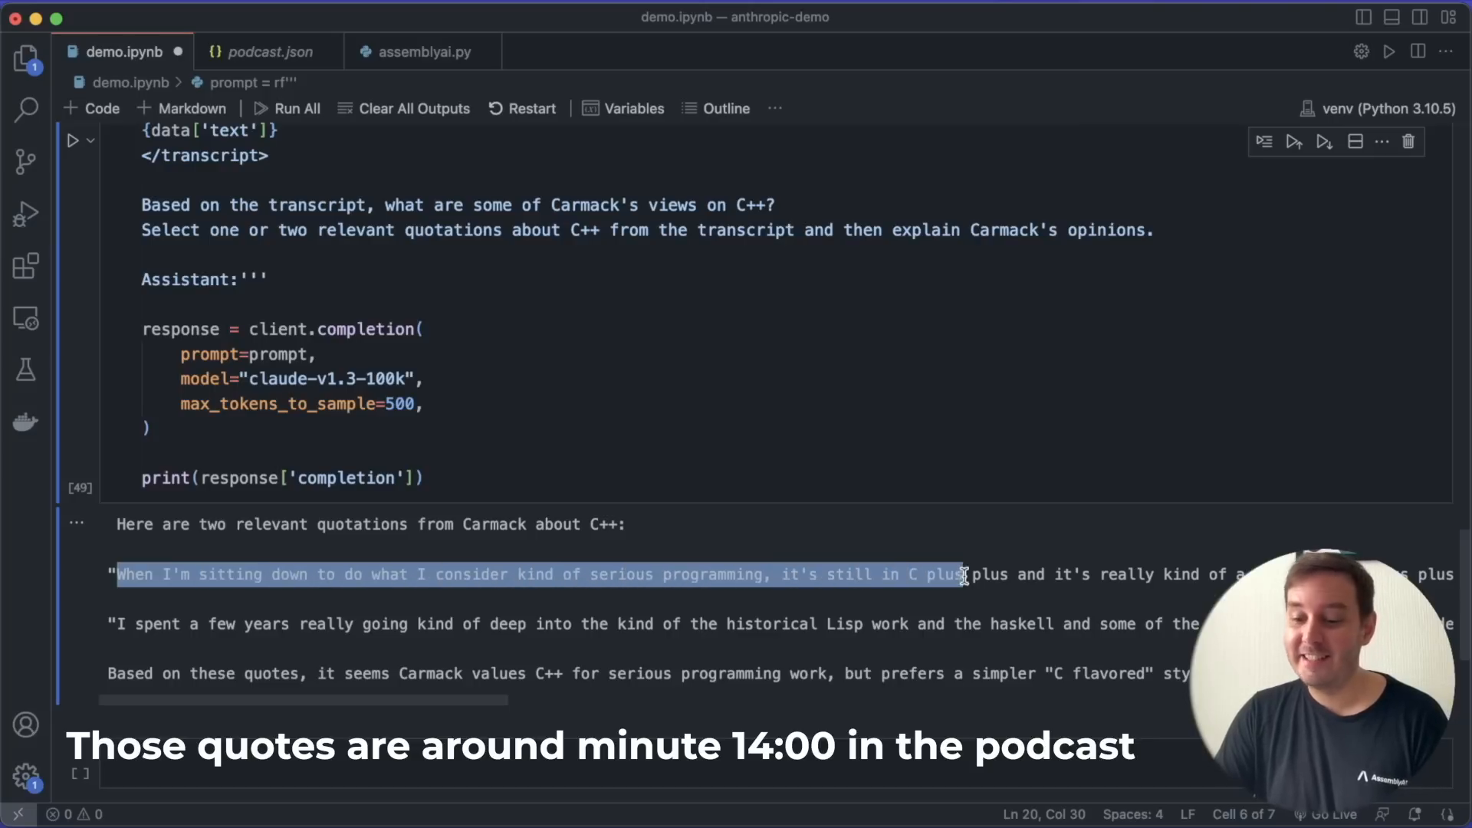
scroll(right, 3)
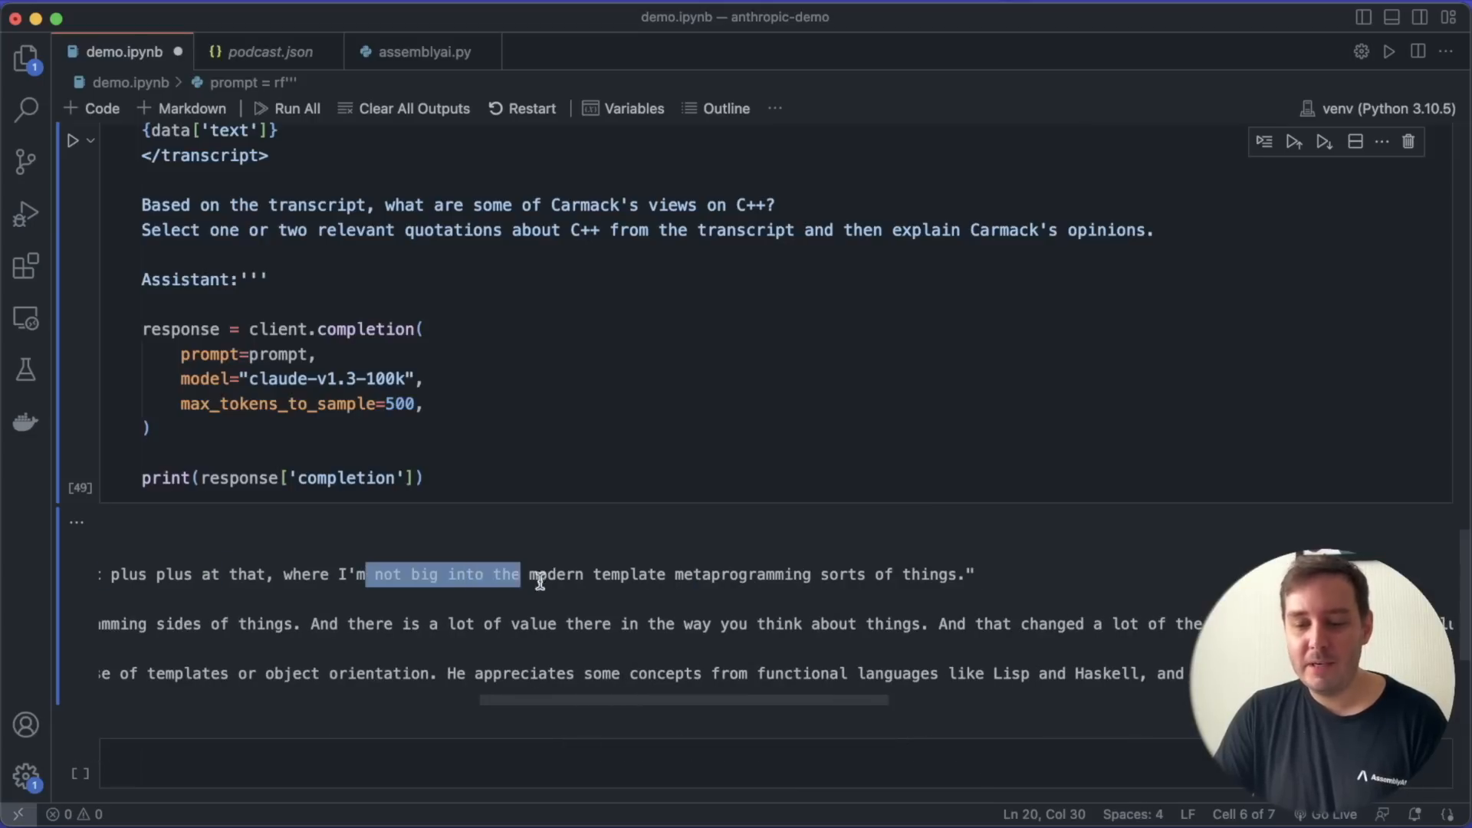
drag(519, 574, 862, 575)
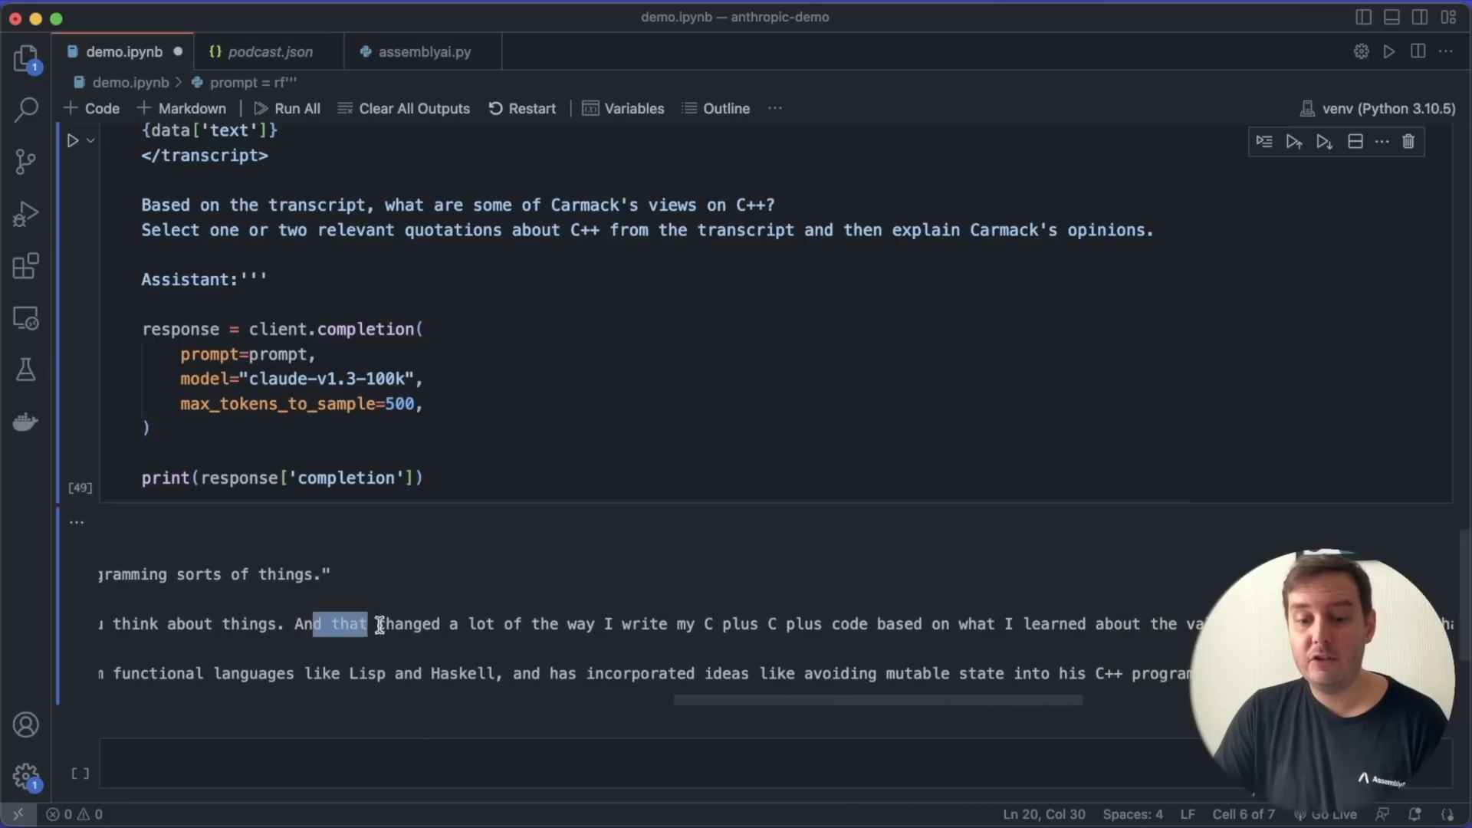
Read the second quotation and concluding explanation, then select the C++ question to replace it
drag(375, 624, 717, 624)
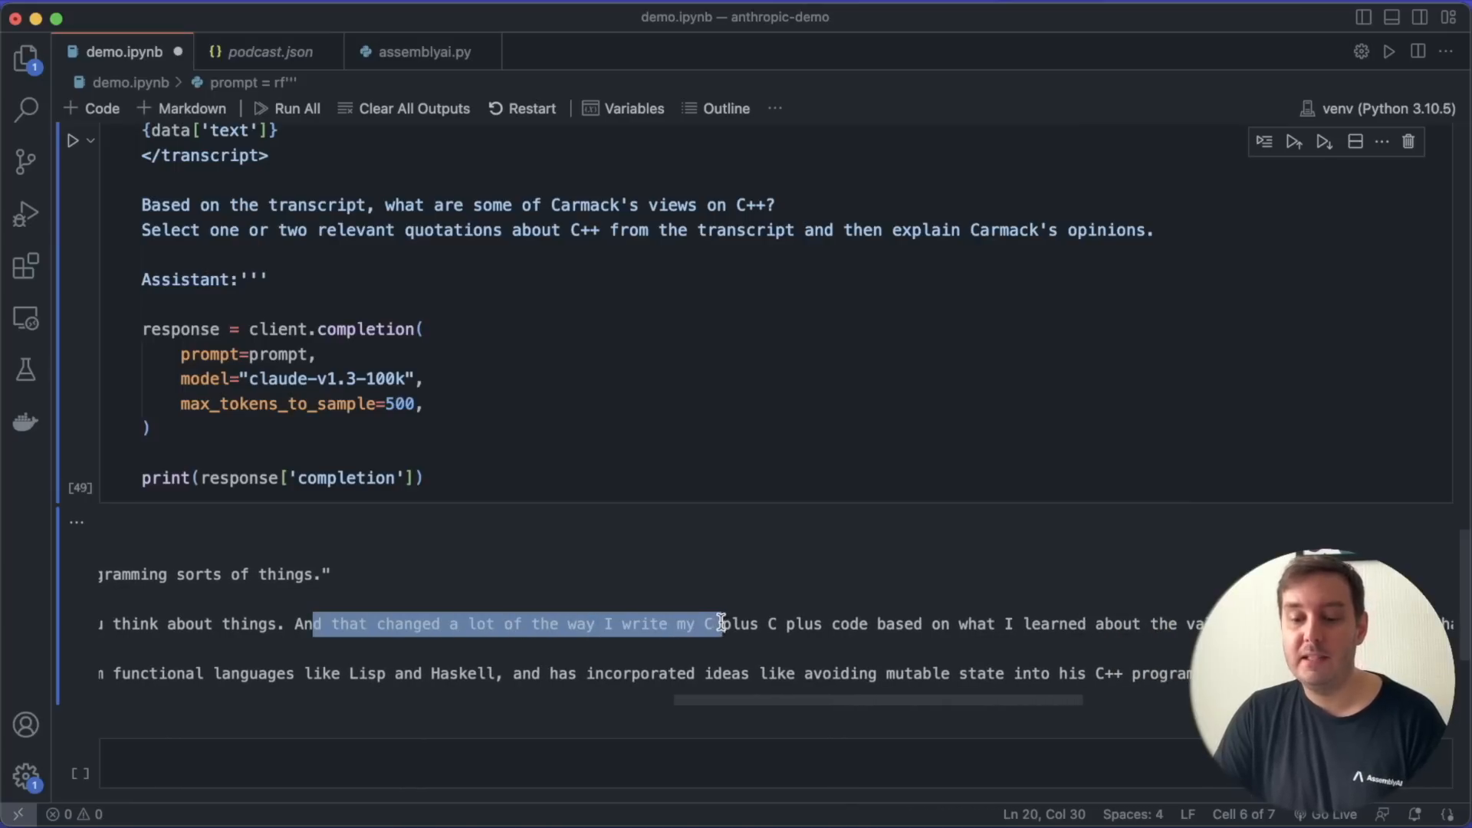
drag(717, 624, 1084, 624)
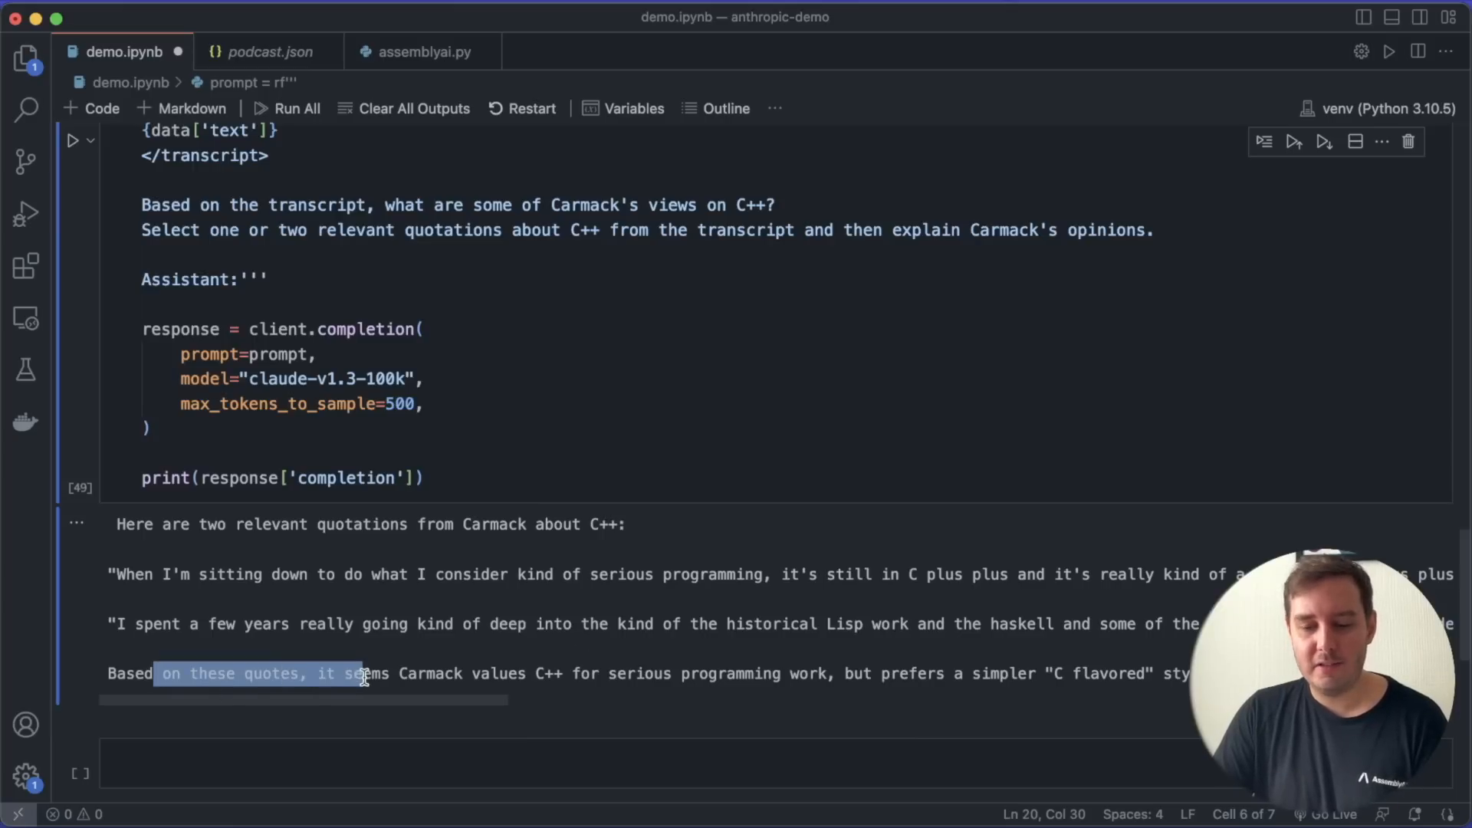
drag(362, 673, 615, 673)
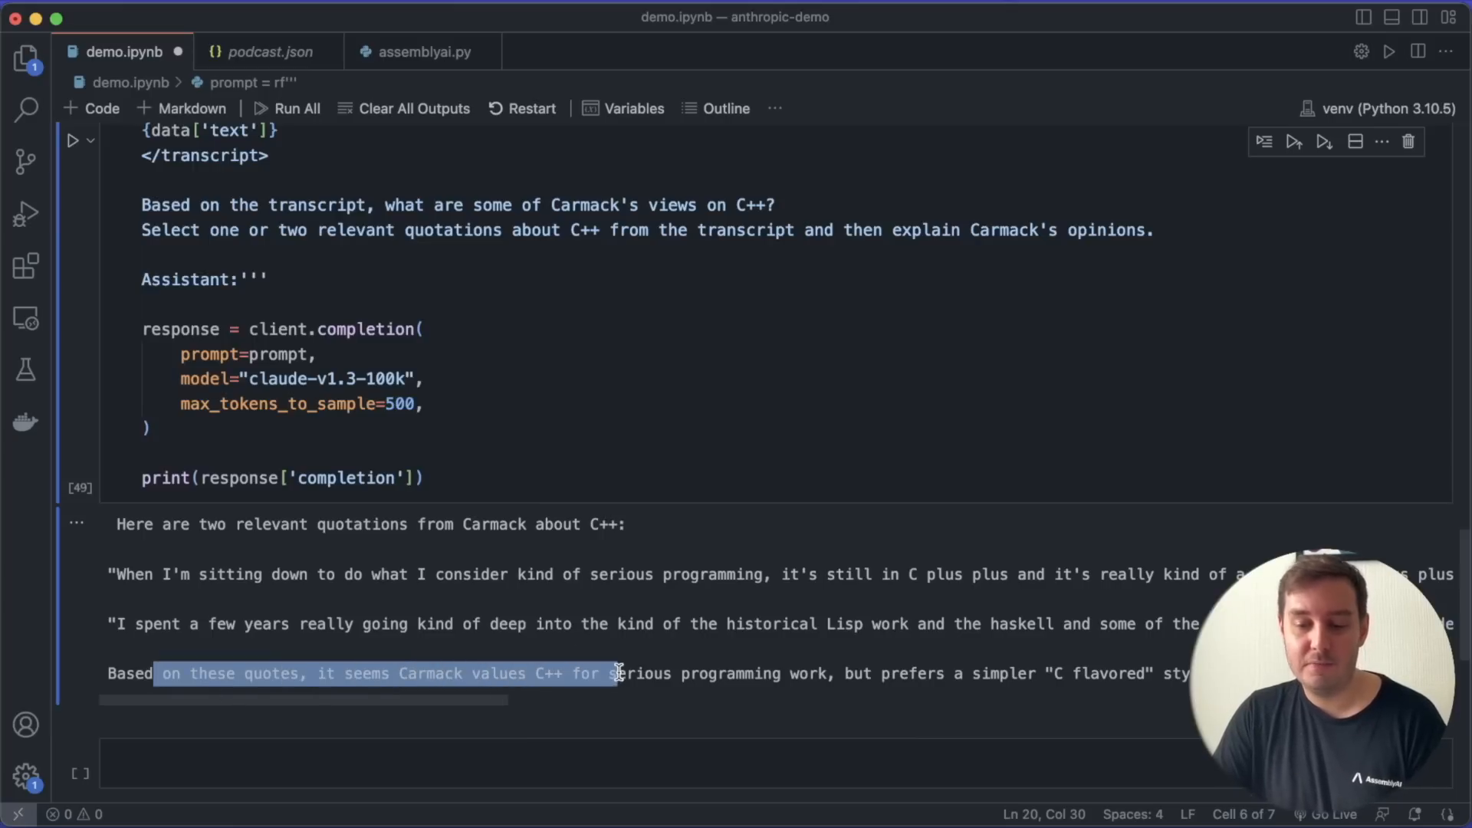
scroll(right, 3)
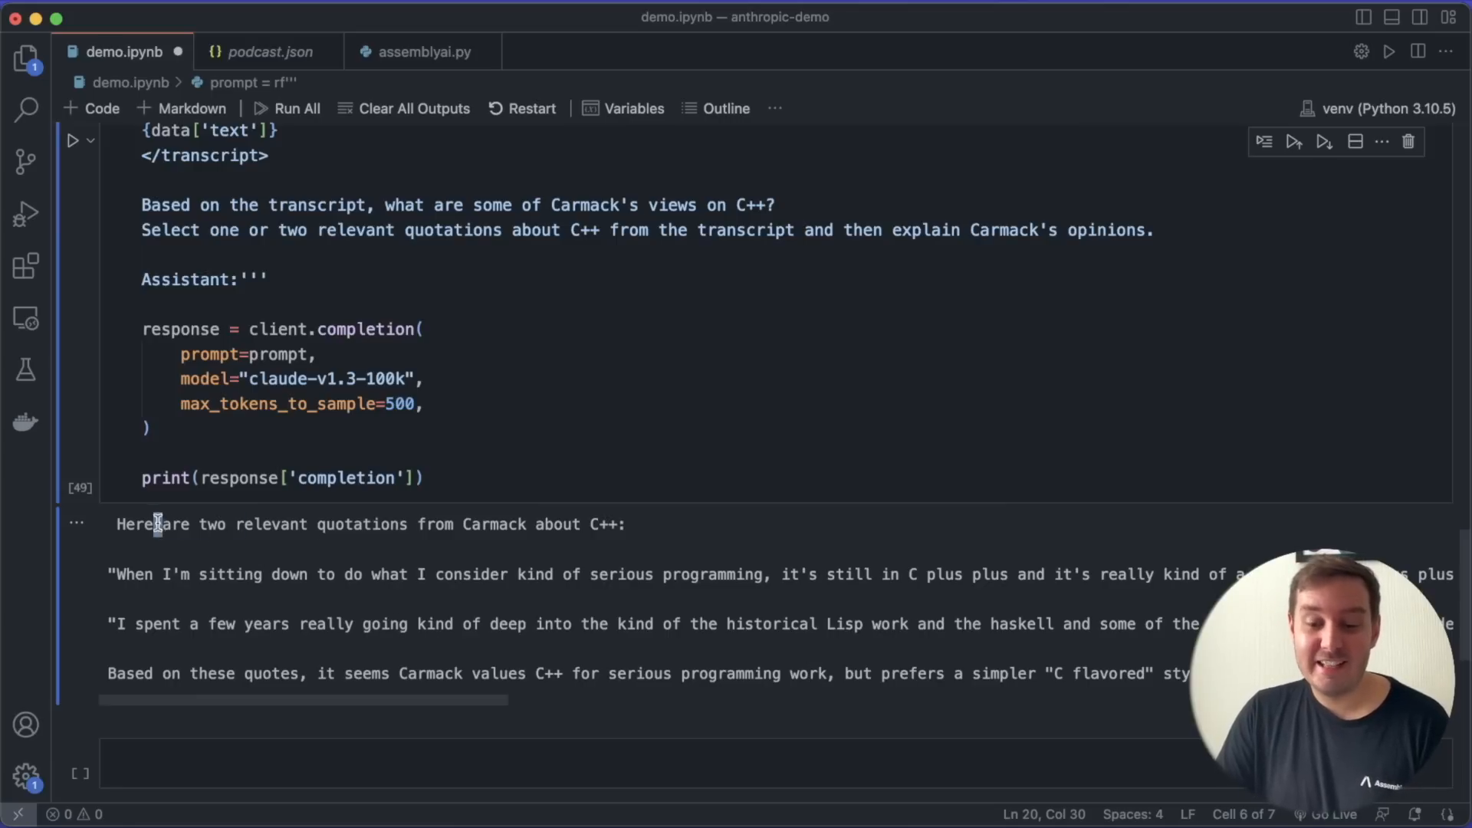
drag(158, 525, 624, 524)
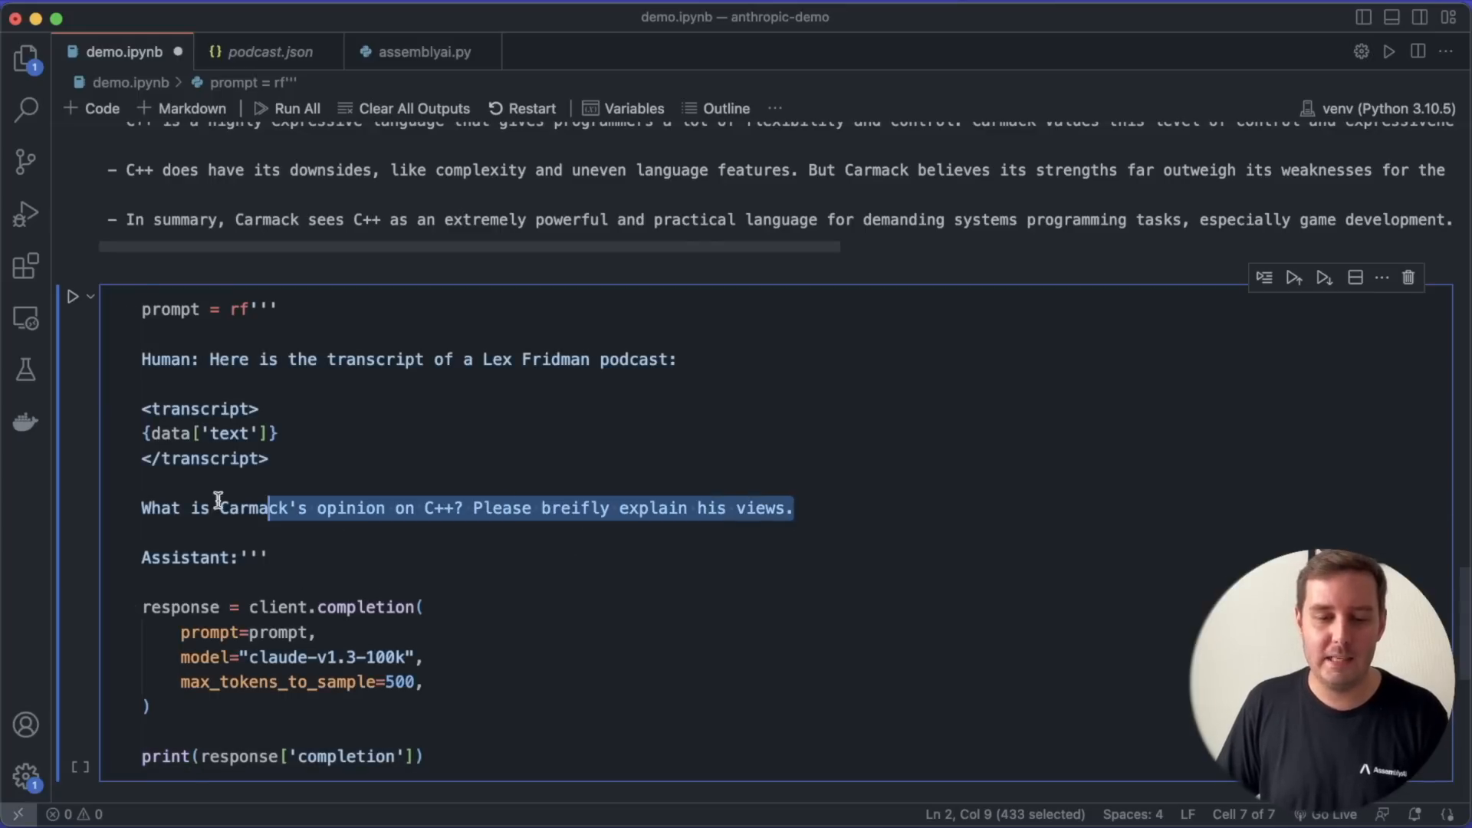
Write the question asking what video games Carmack developed, 'Please list them here:'
text(Do they talk ab)
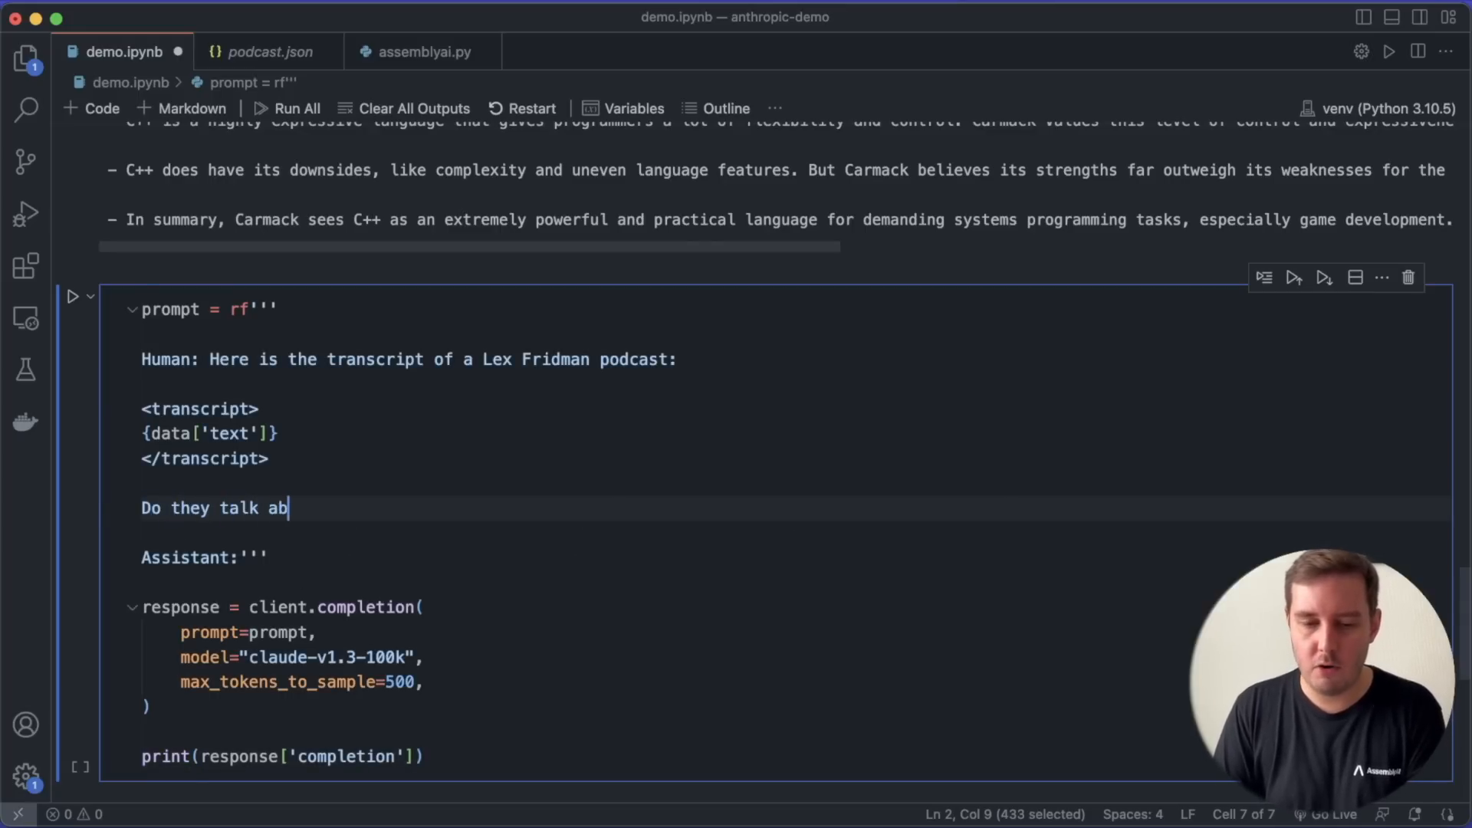
text(out what video games)
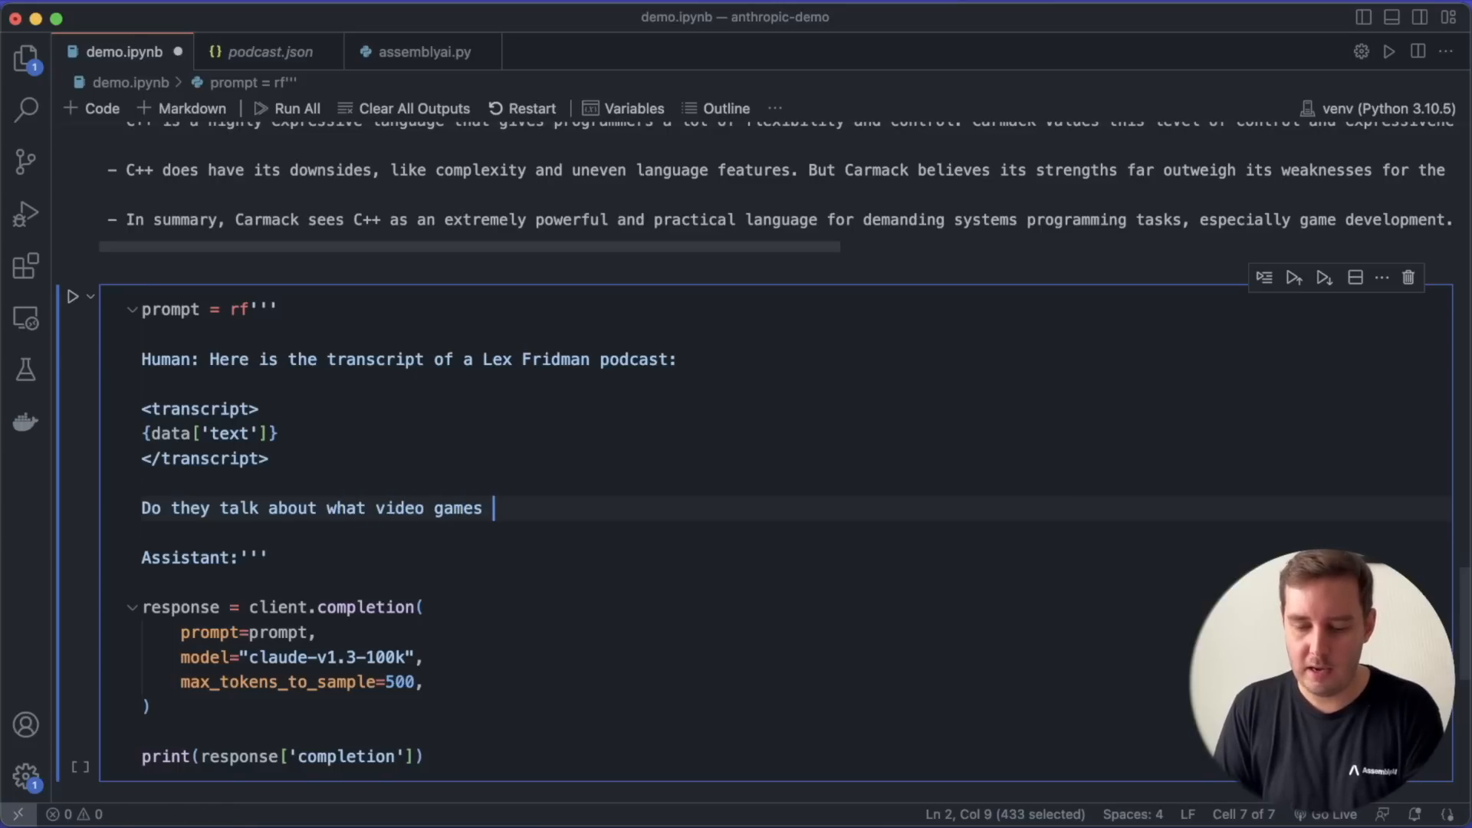
text(Carmack deb)
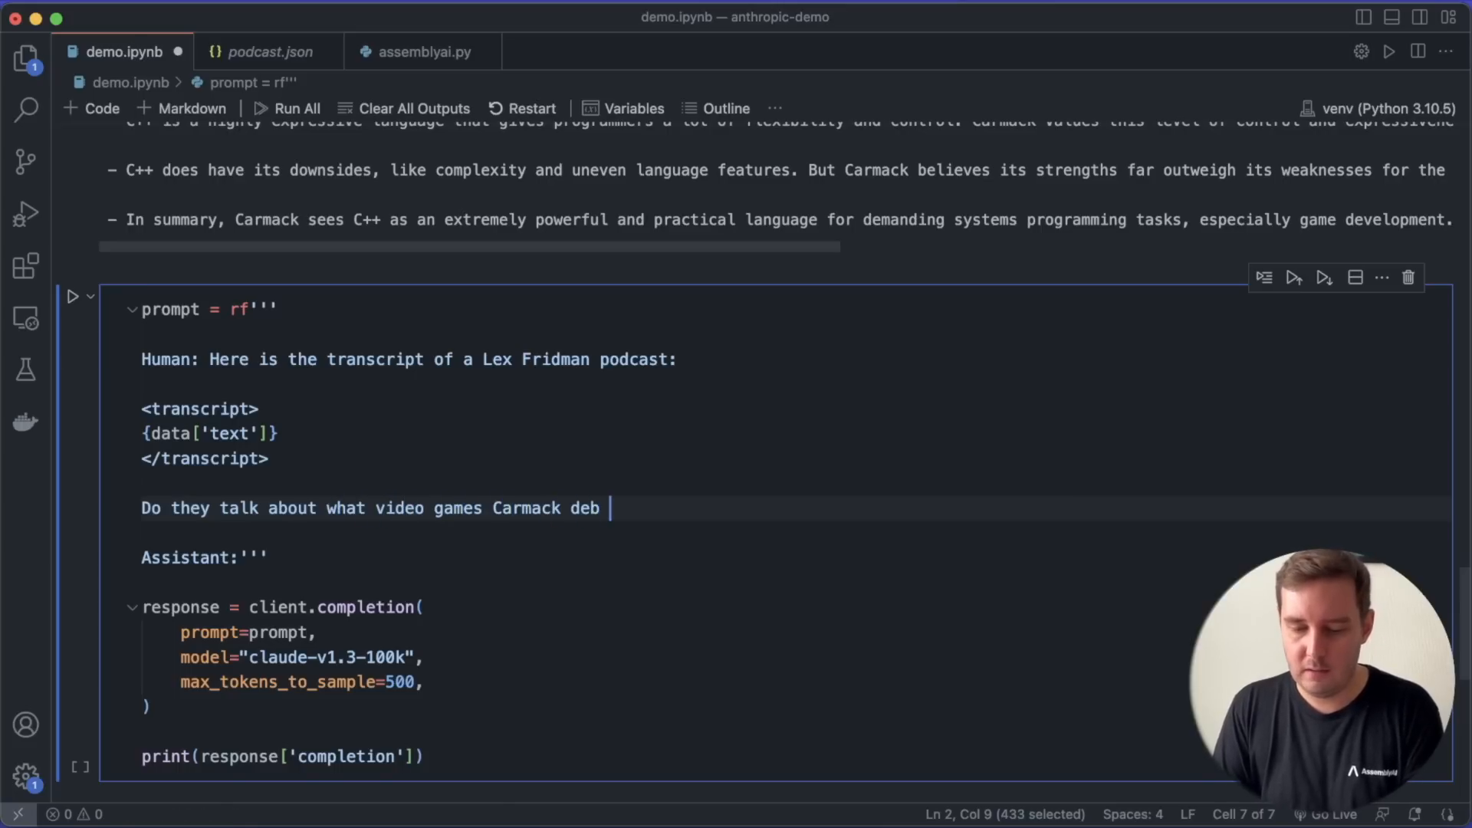
text(veloped? If so, plea)
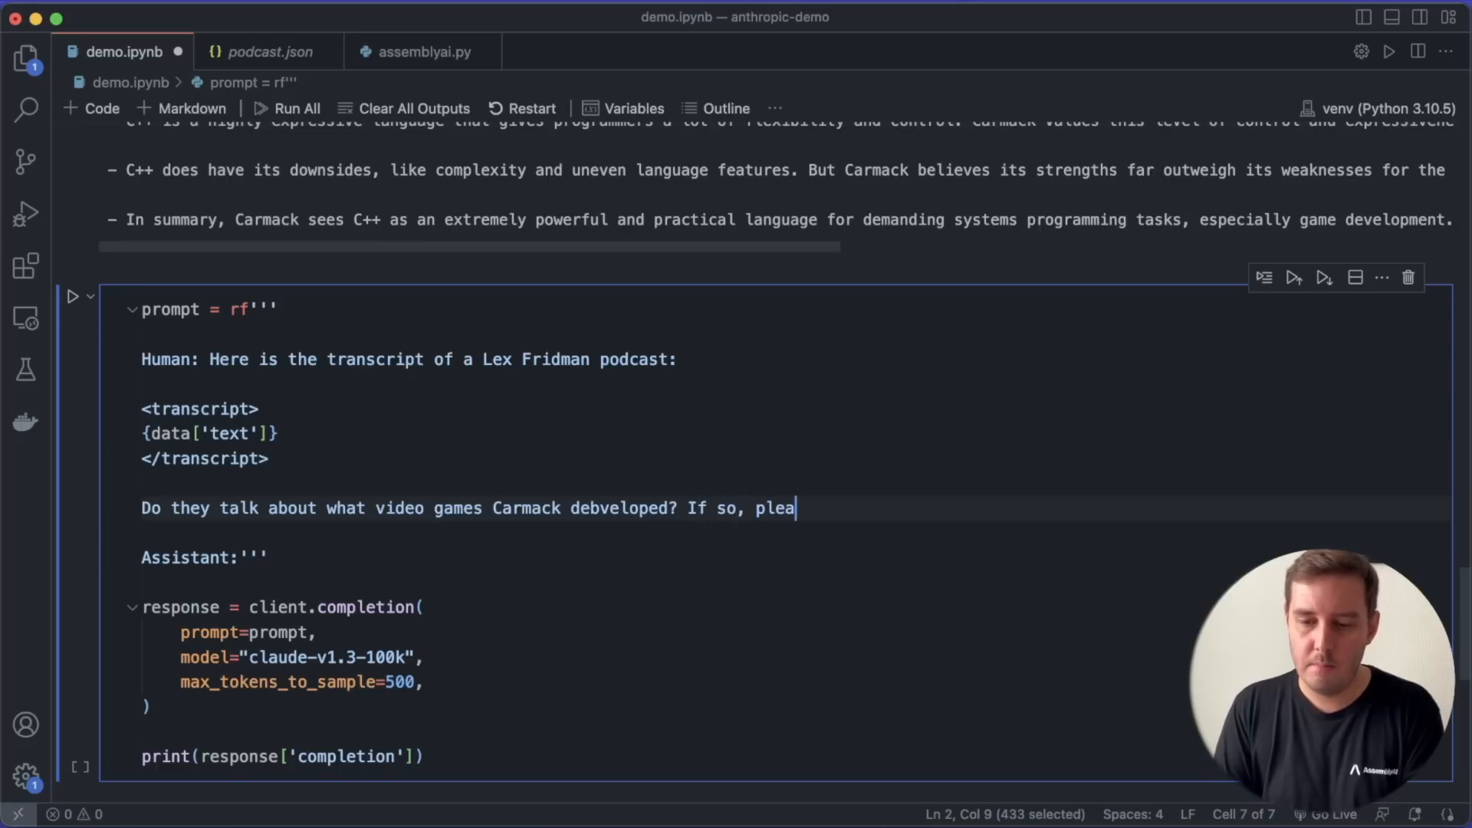
text(se list them he)
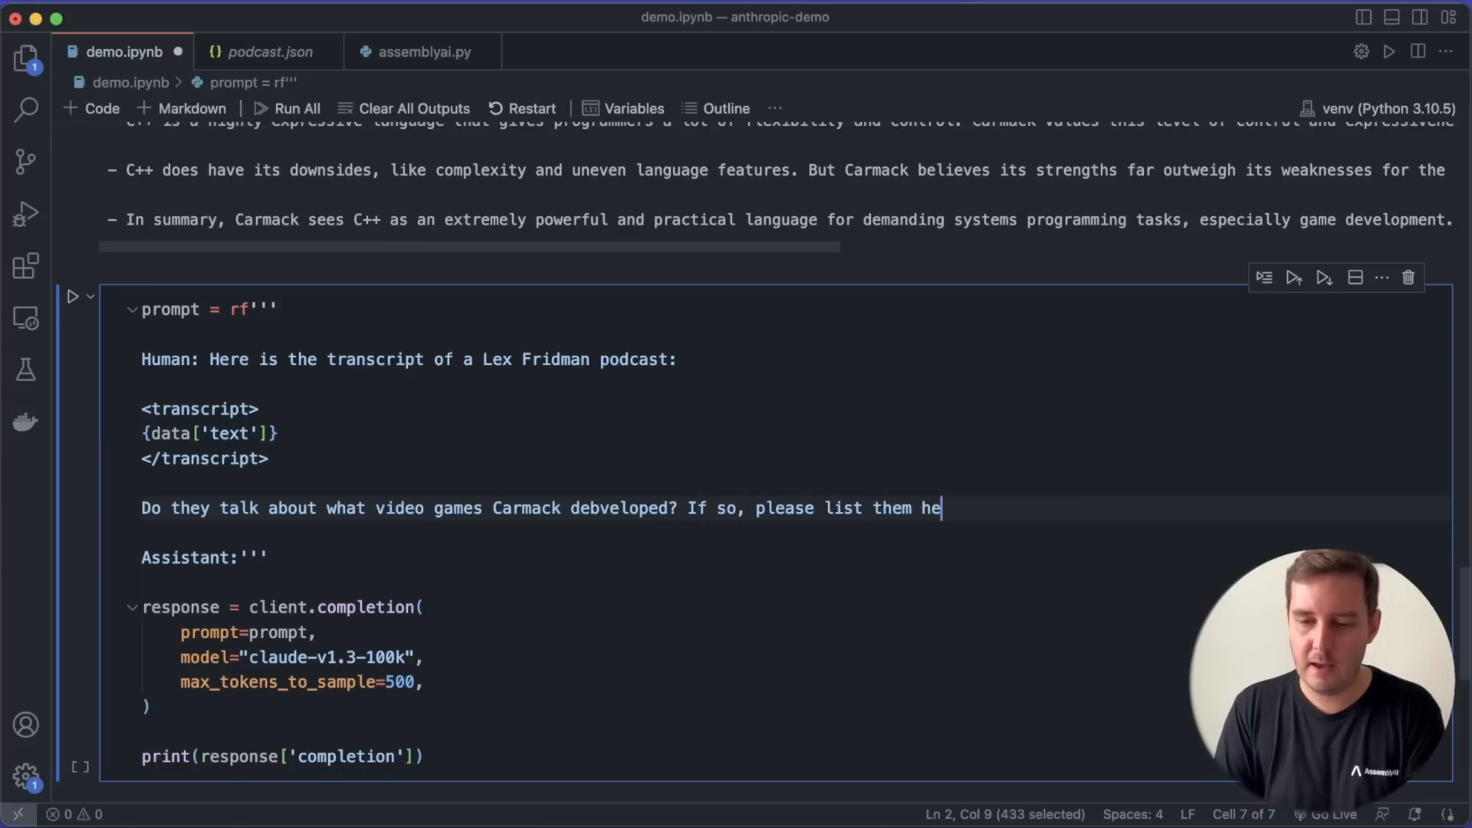
text(re:)
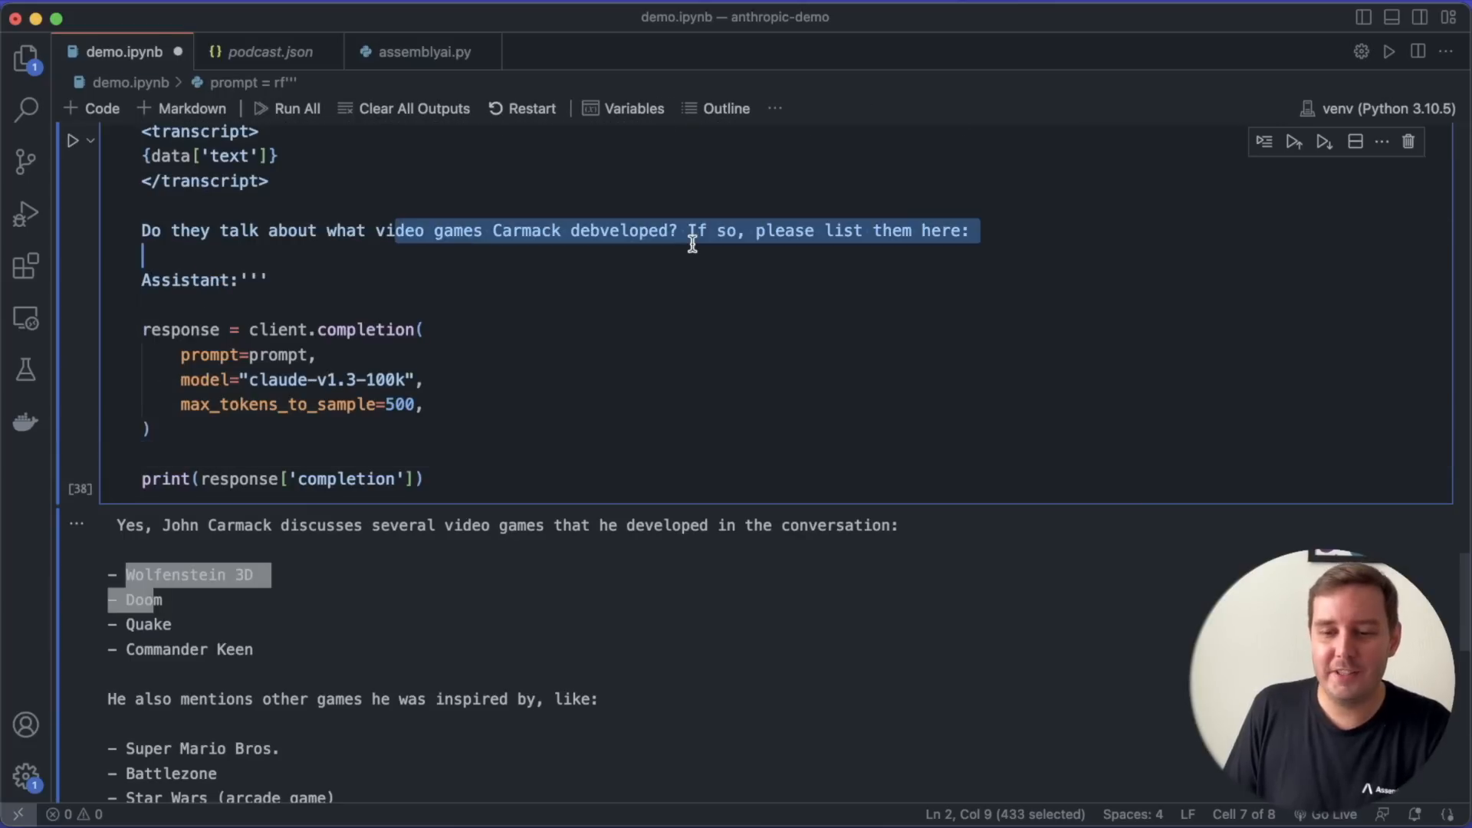
mouse_move(127, 528)
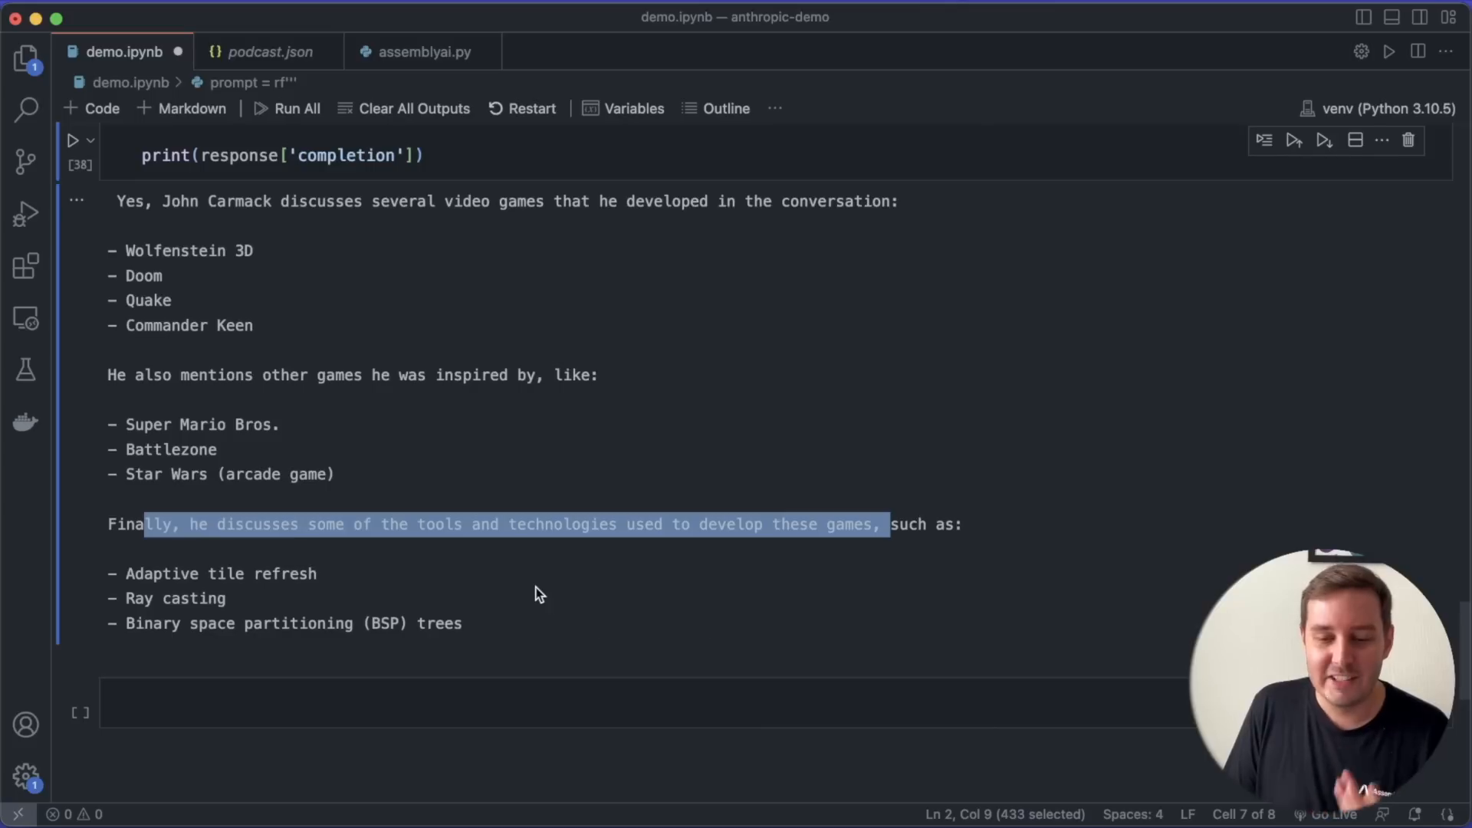
mouse_move(231, 301)
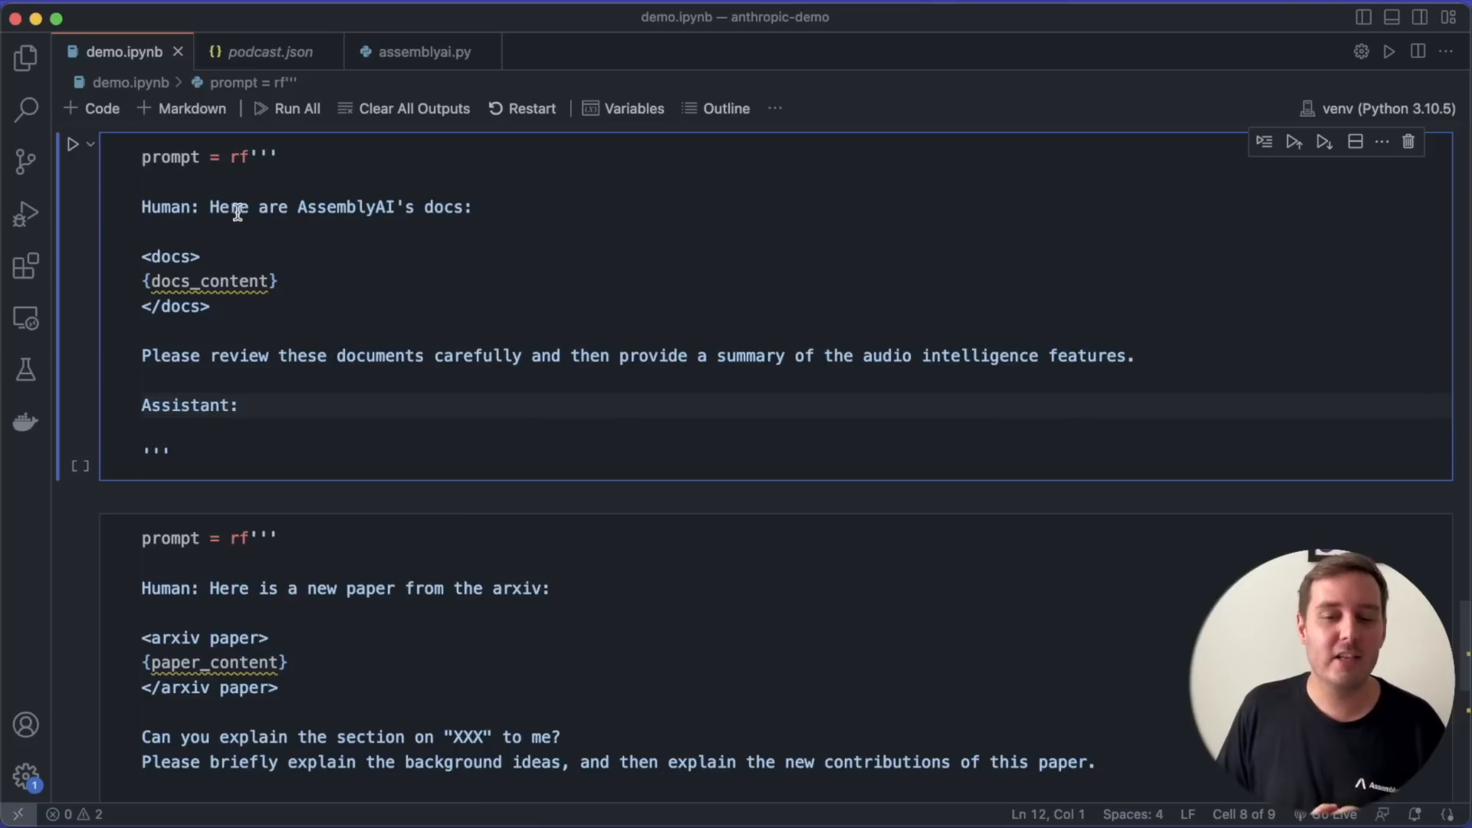
Point out where the AssemblyAI docs are inserted and the audio intelligence features request
drag(222, 207, 211, 306)
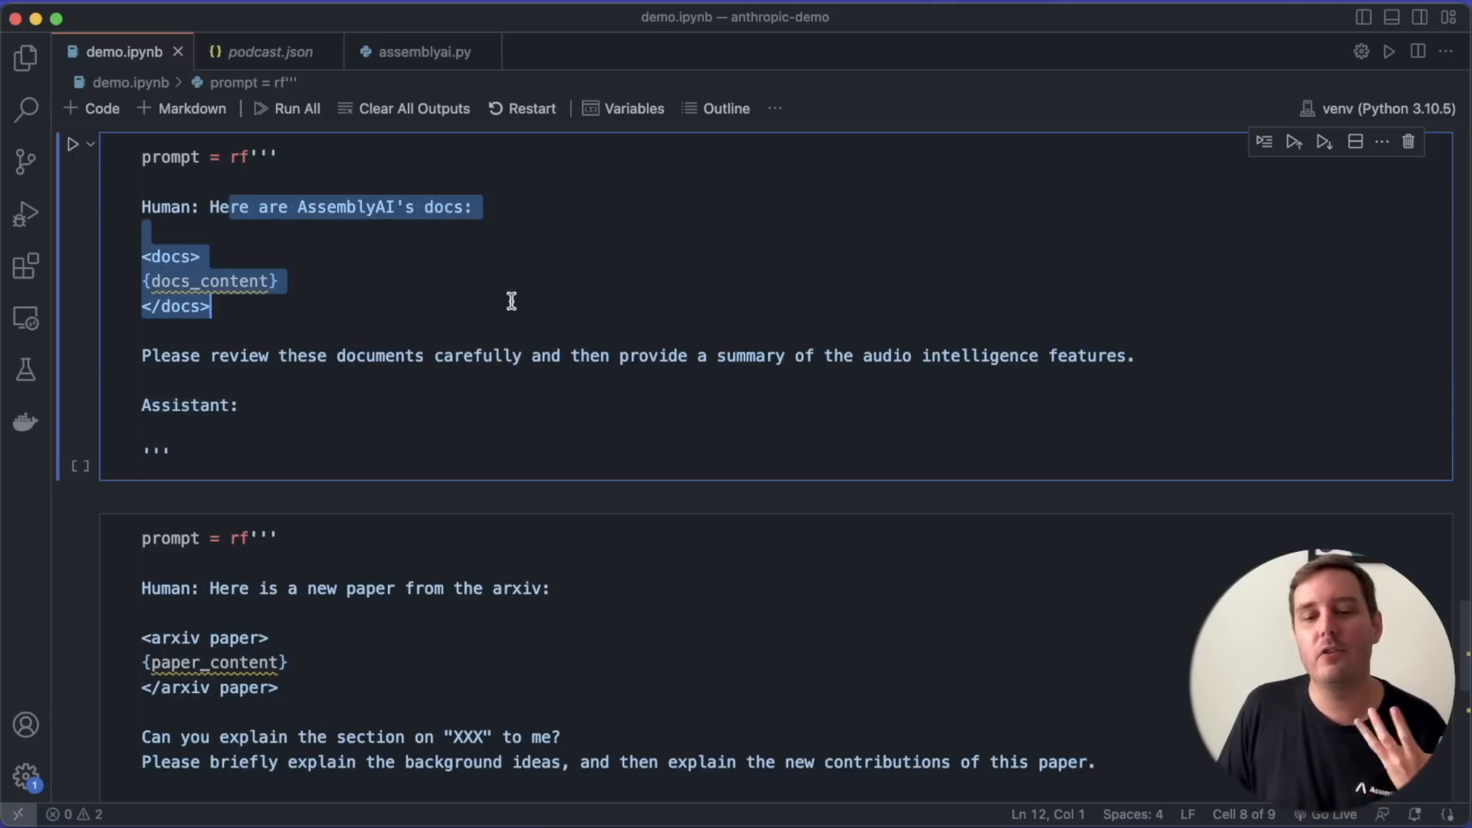
click(184, 355)
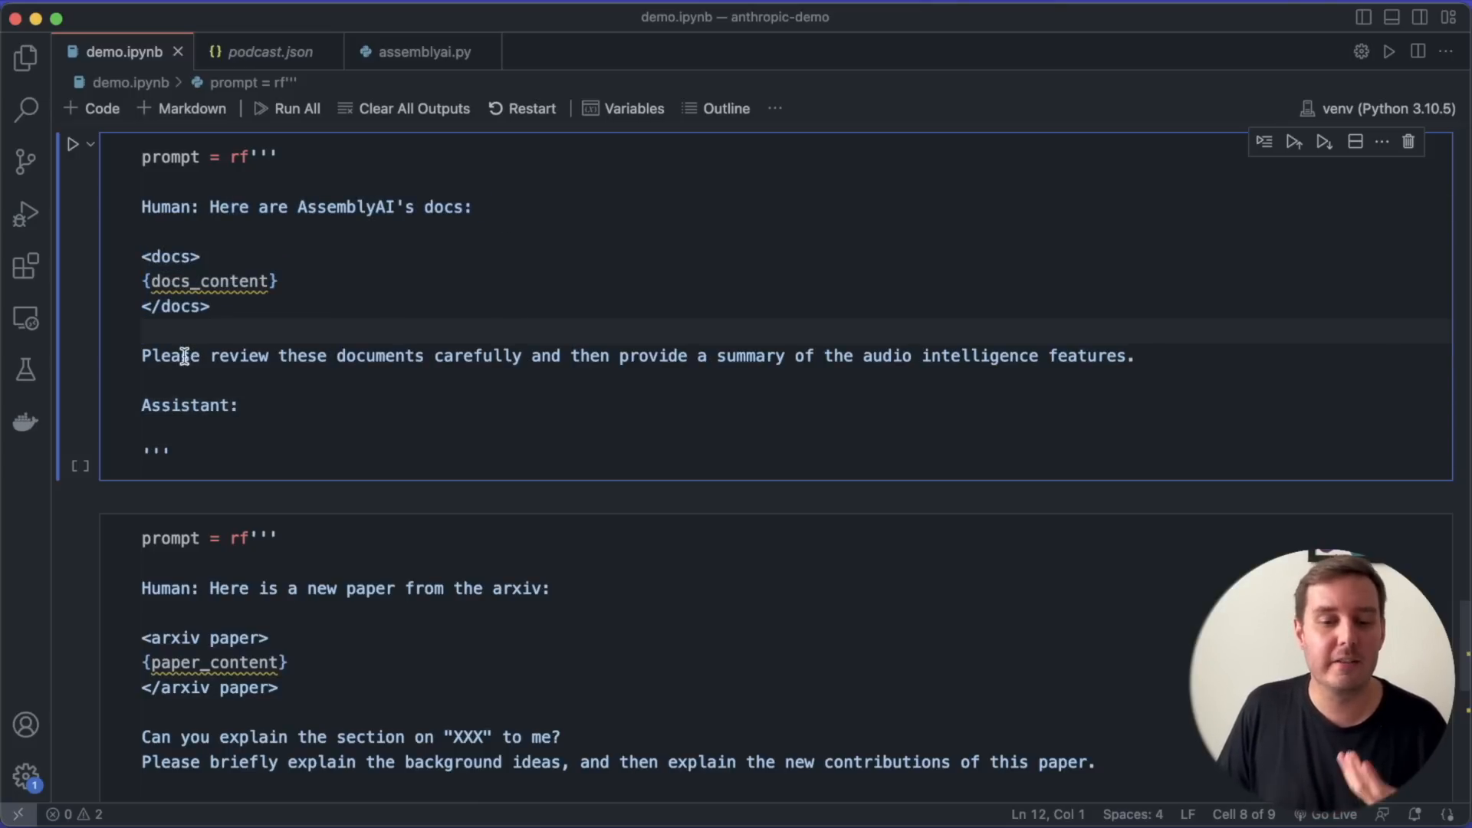
drag(141, 354, 532, 354)
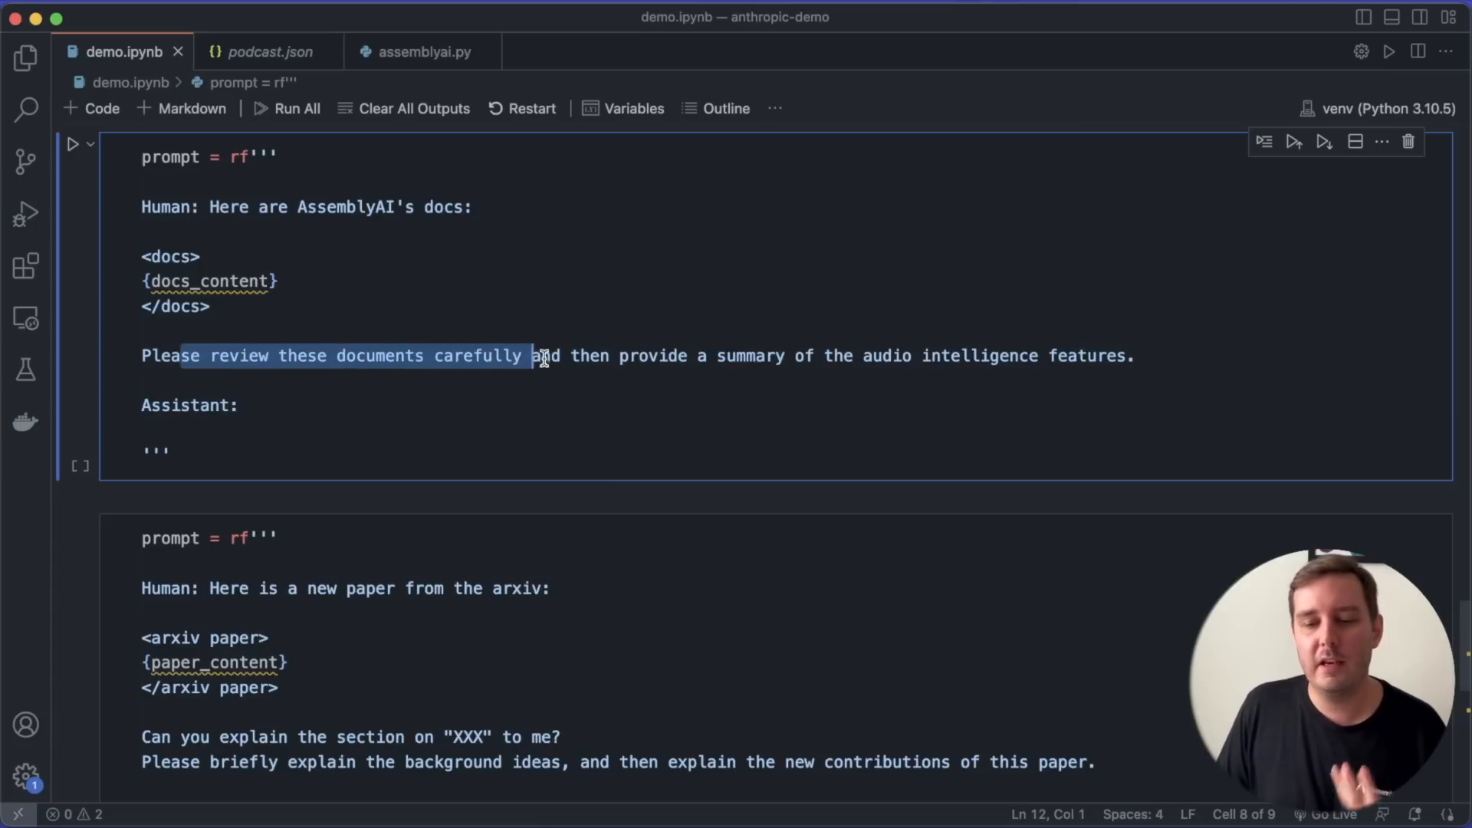
click(875, 356)
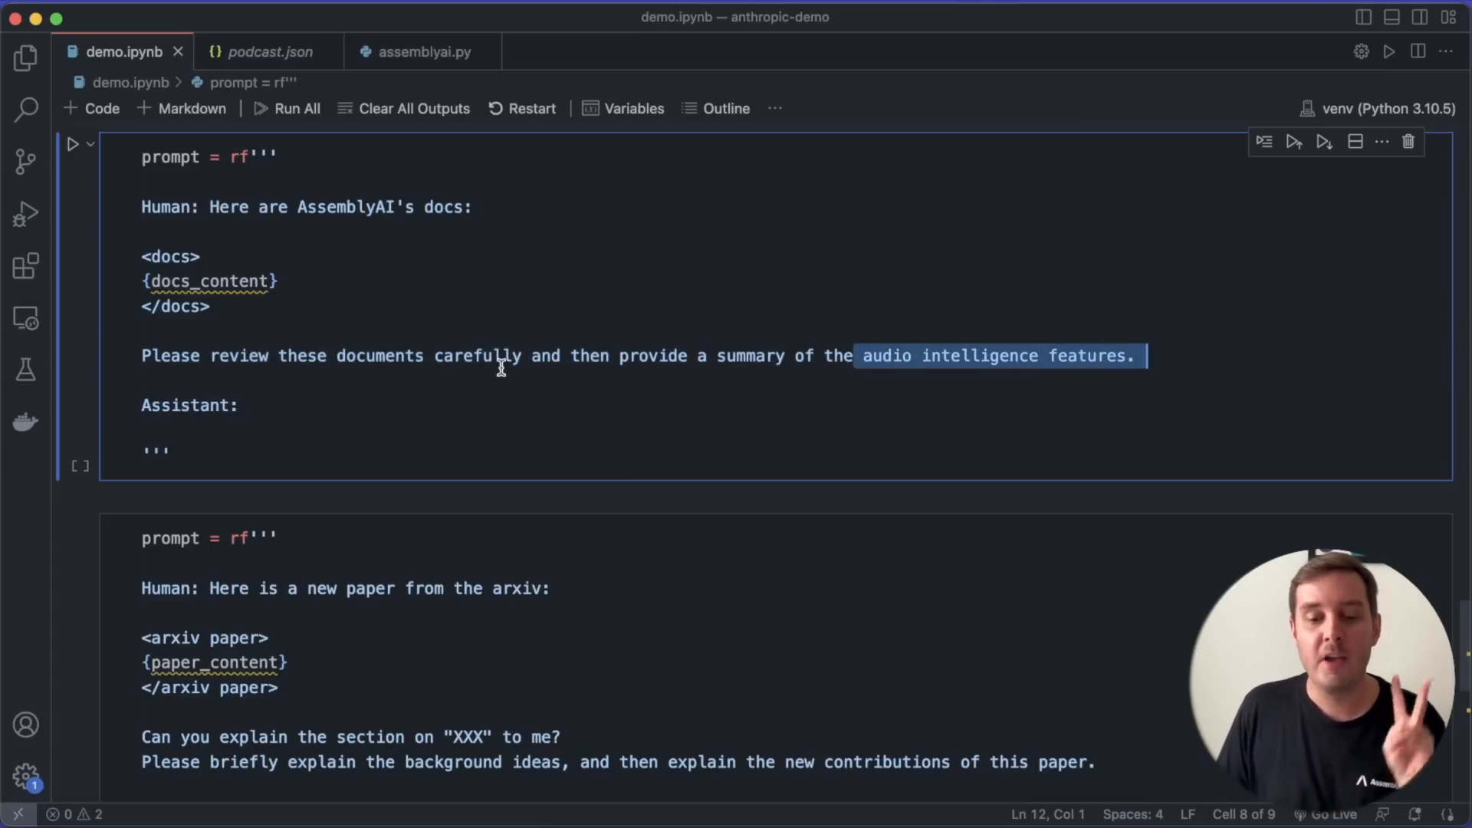
Scroll to the arXiv paper prompt ending 'I would be happy to help.'
scroll(down, 3)
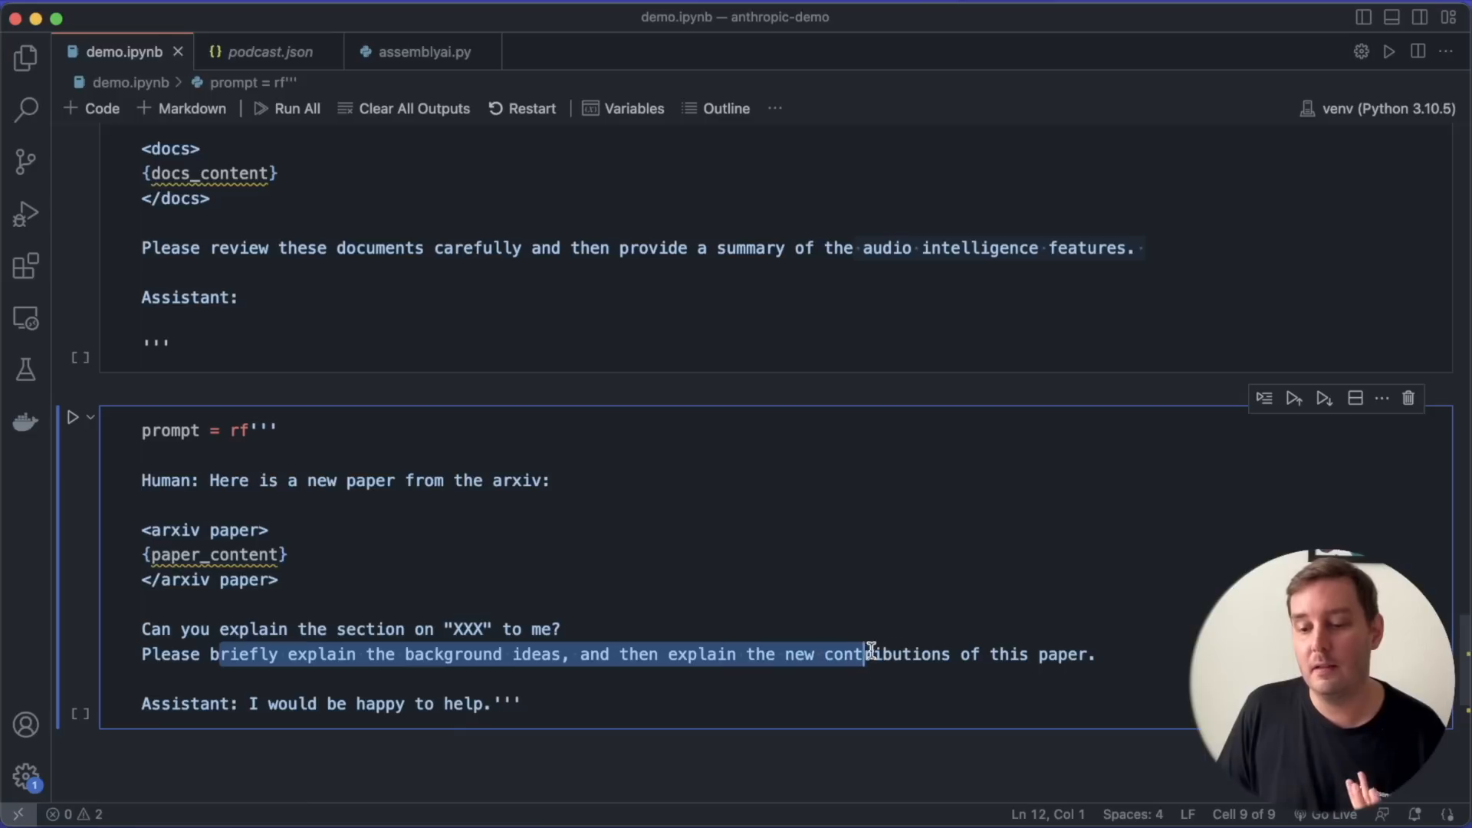
click(1118, 654)
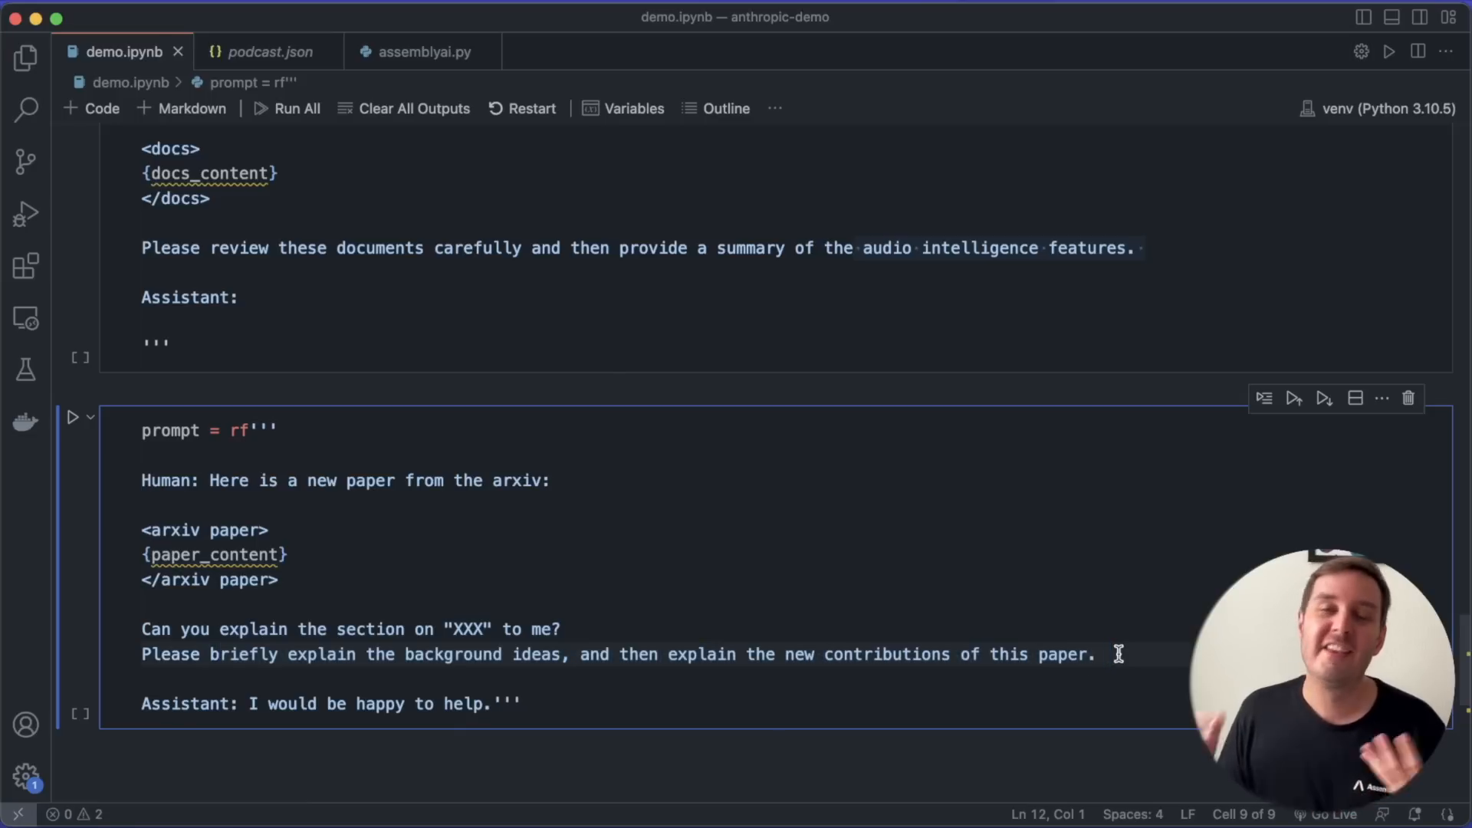